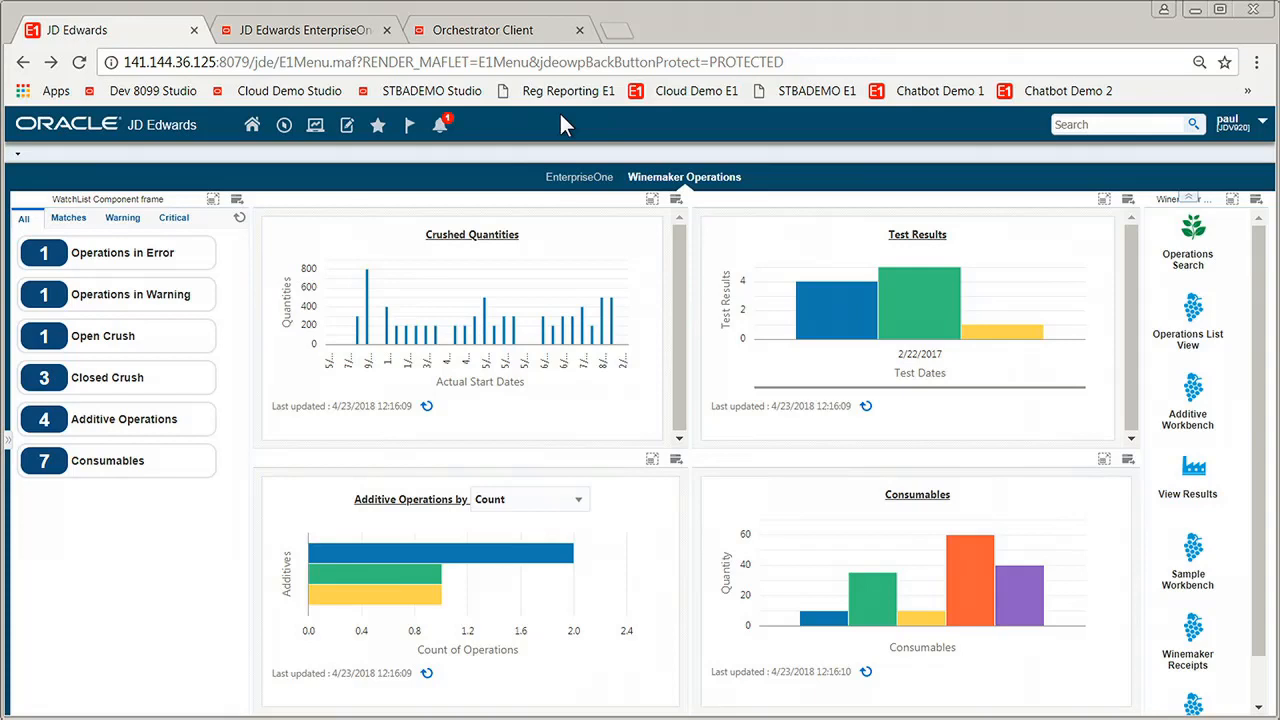
mouse_move(568, 95)
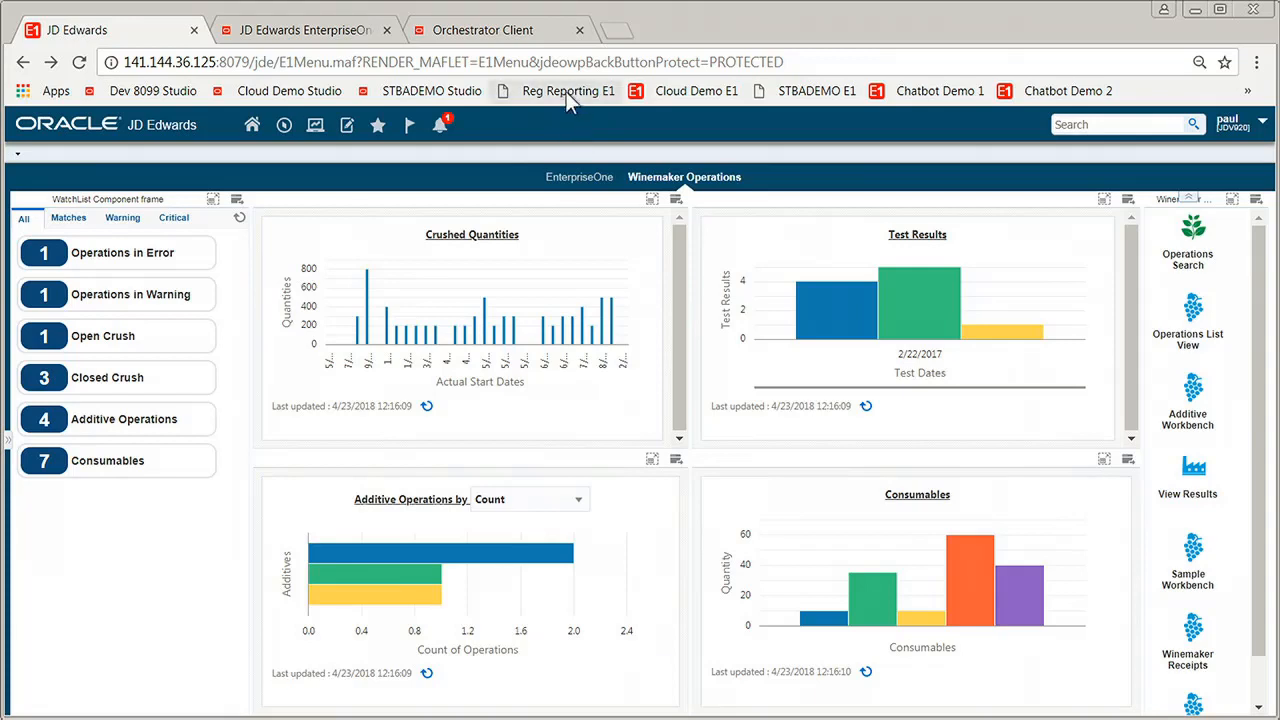
mouse_move(918, 135)
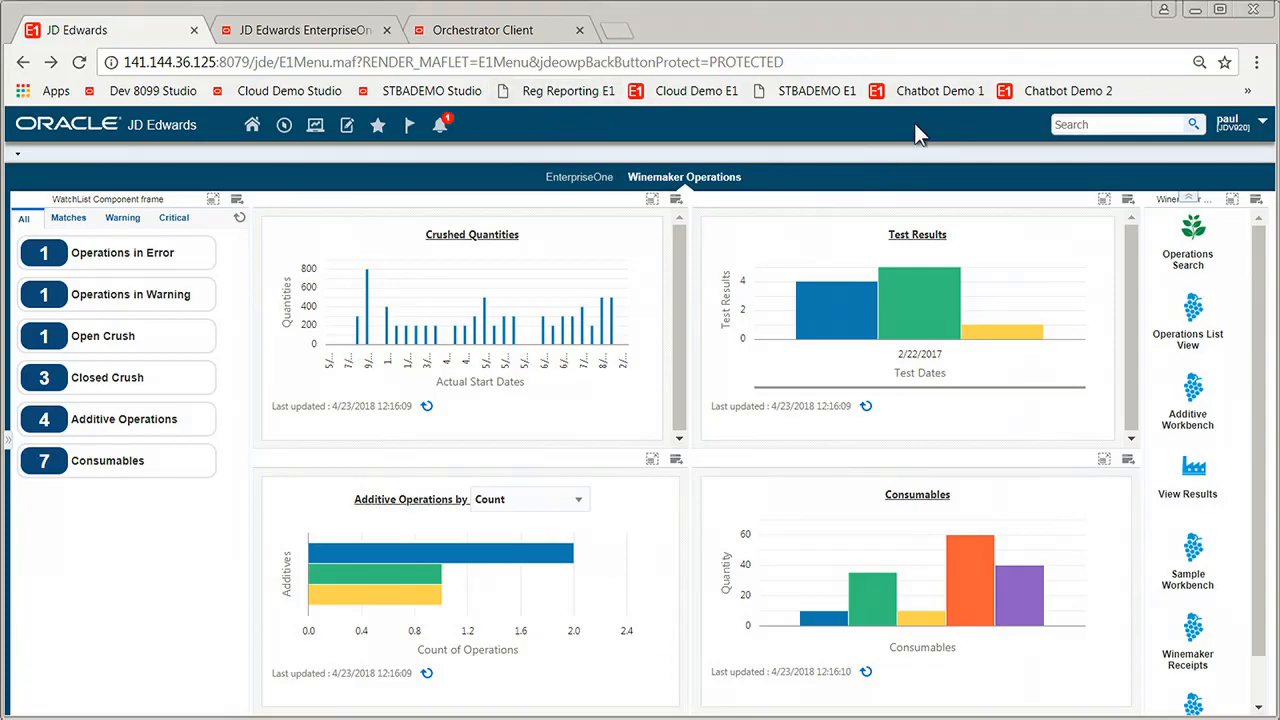
mouse_move(1220, 130)
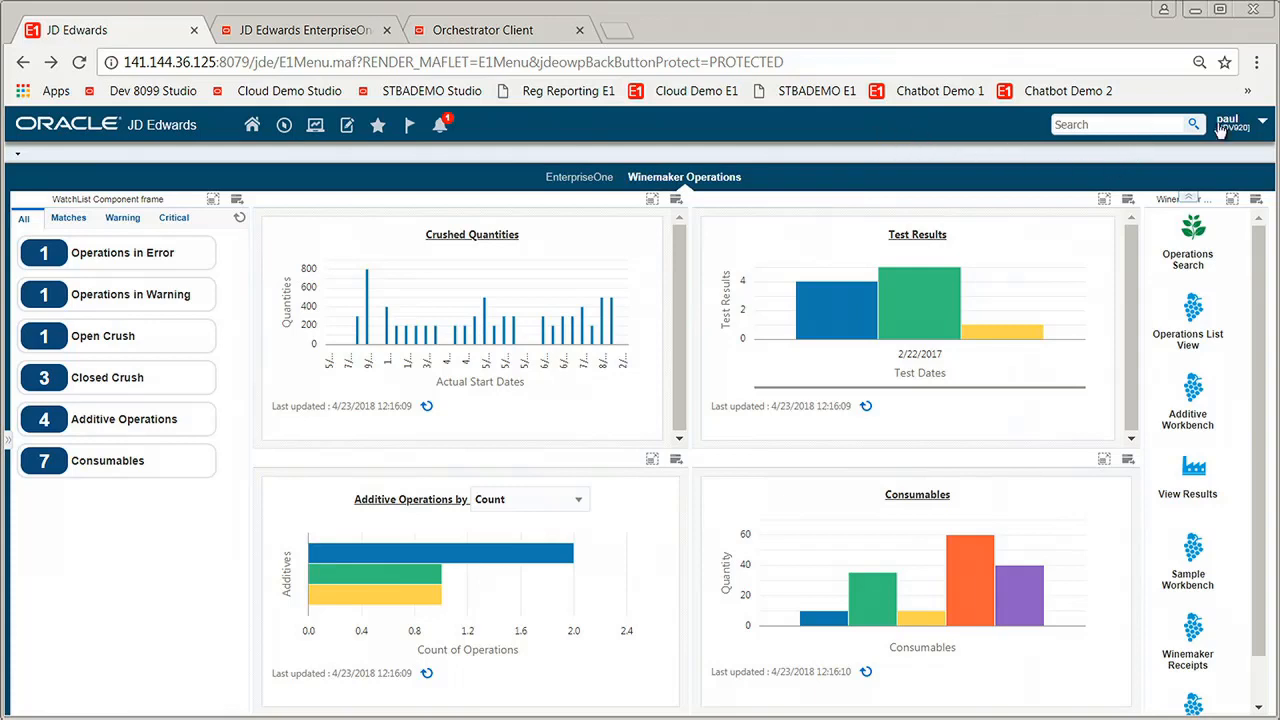
Launch the Process Recorder via the user menu's Personalization > Record a Process
left_click(1259, 121)
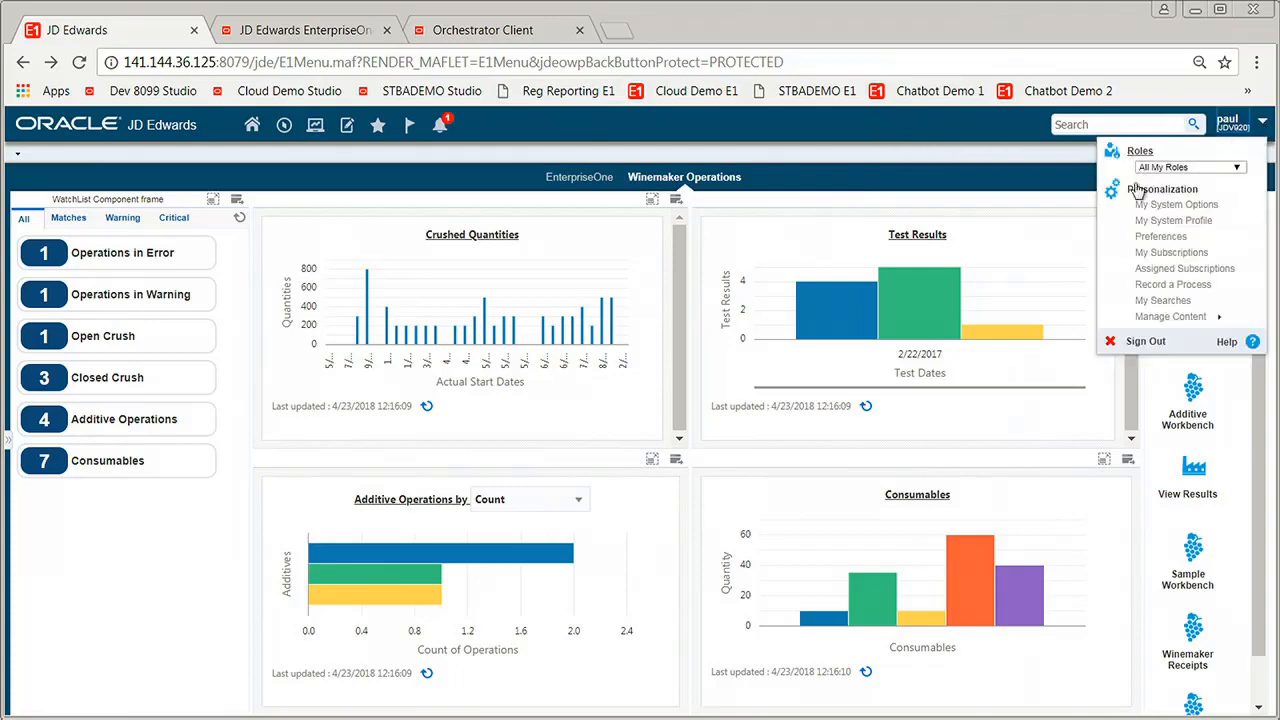
mouse_move(1176, 204)
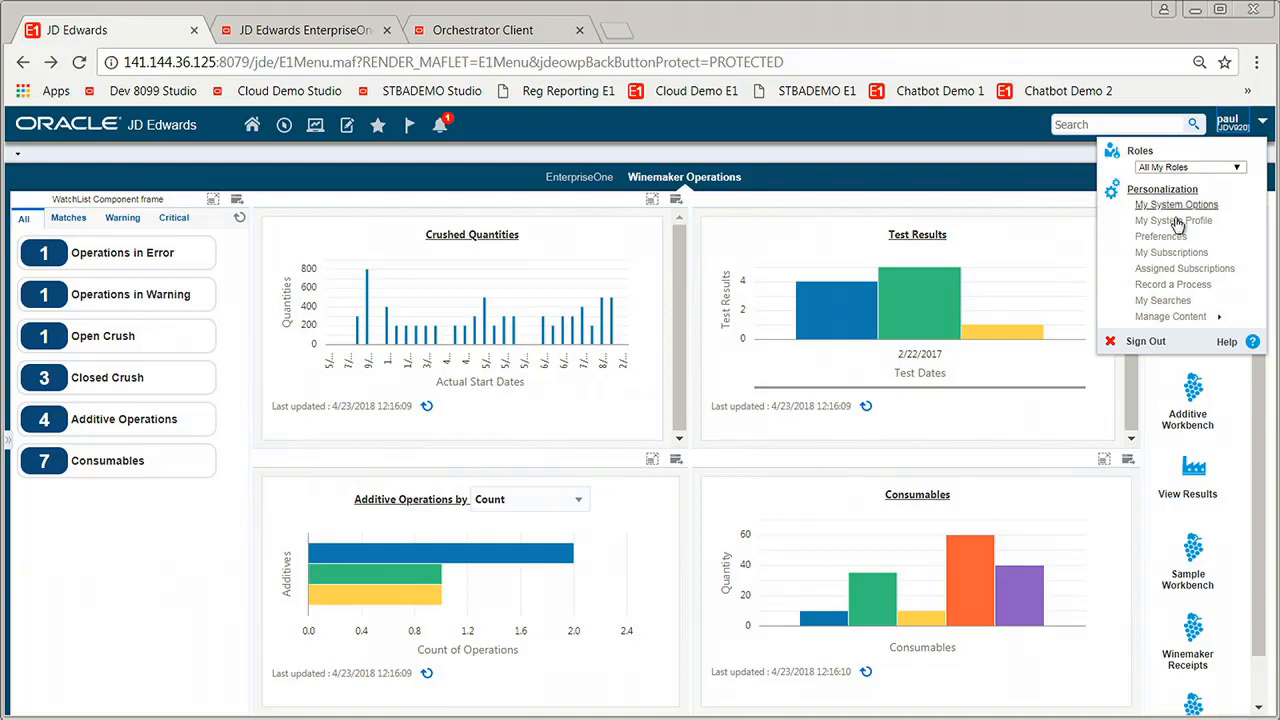
mouse_move(1172, 284)
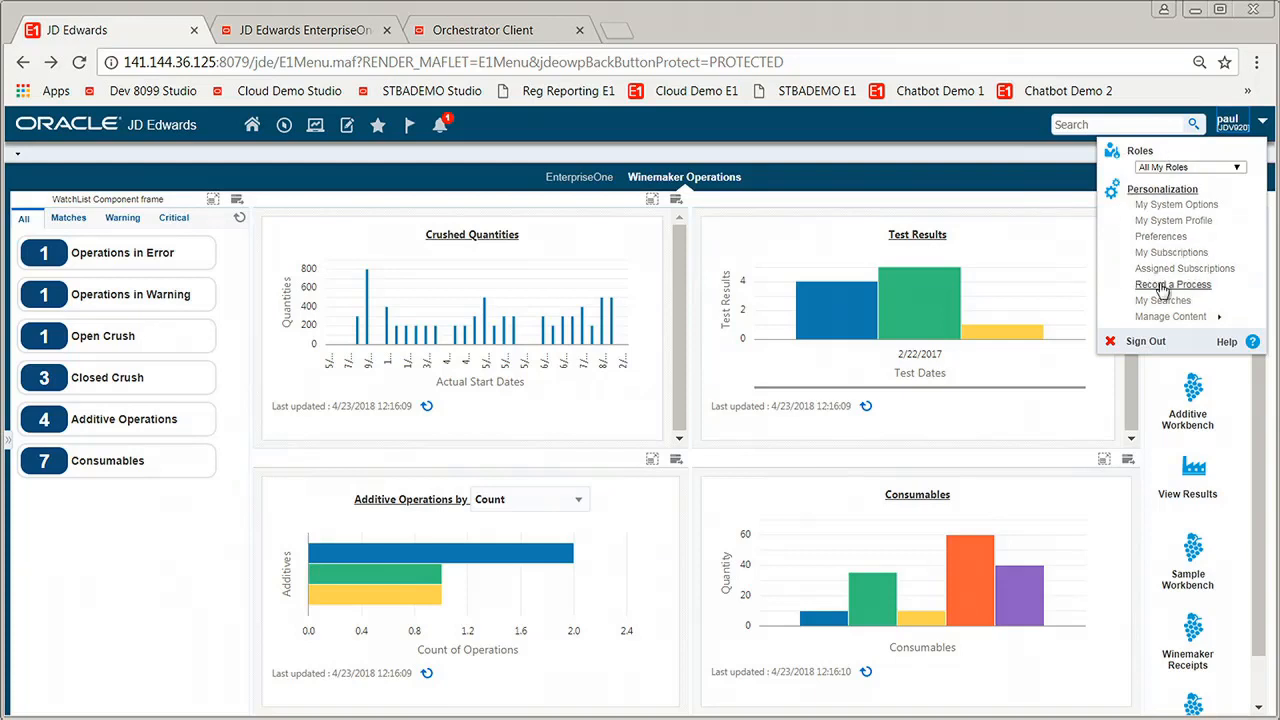
mouse_move(1173, 284)
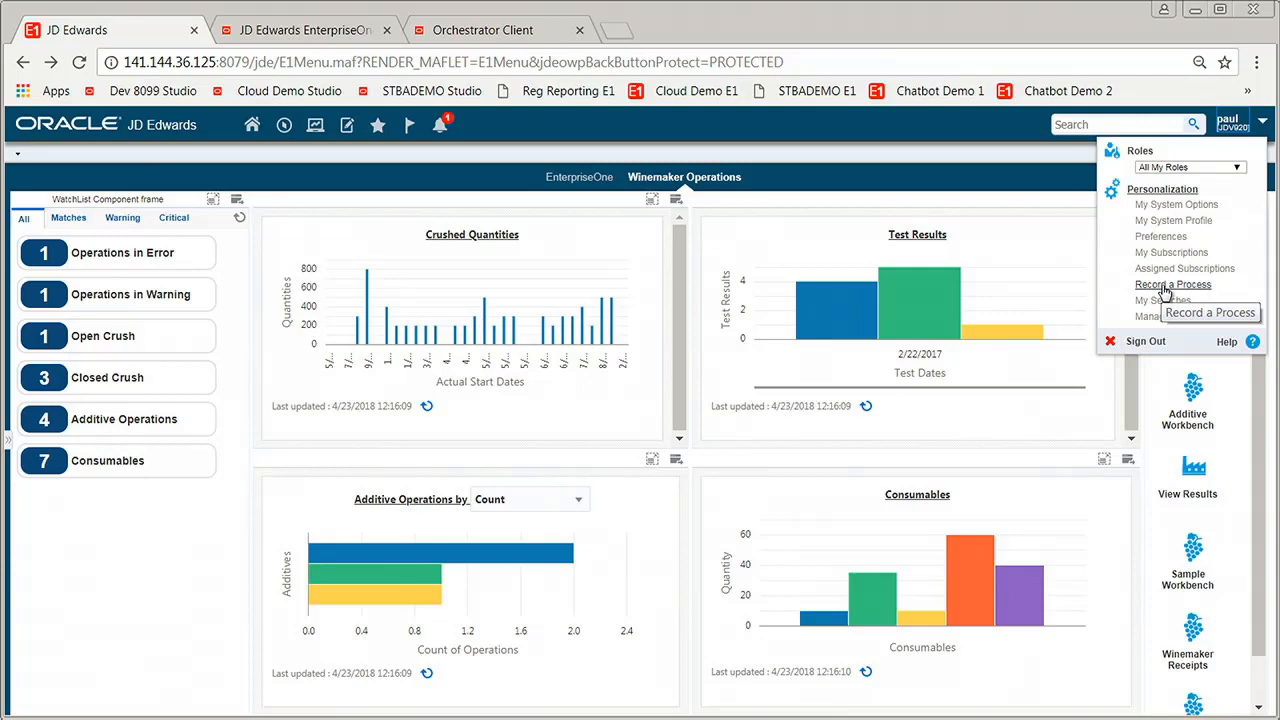
left_click(1172, 284)
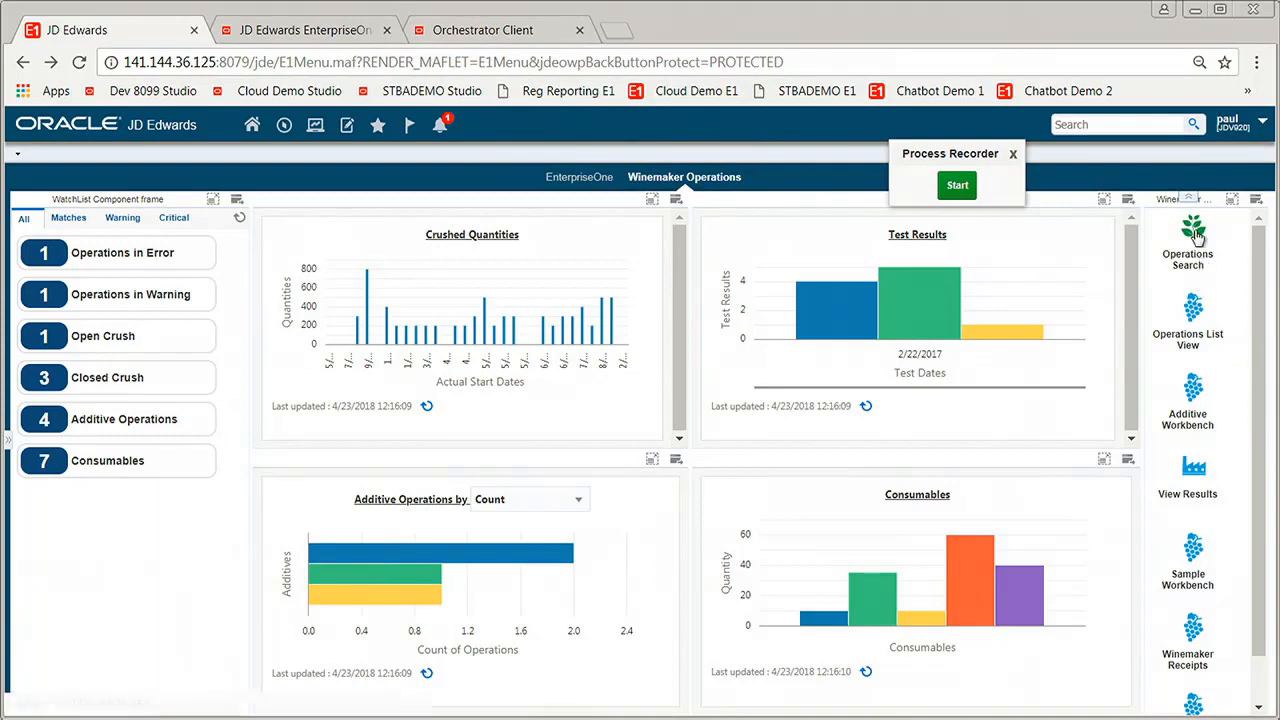
Open the Operations Search form and start the process recording
left_click(1187, 230)
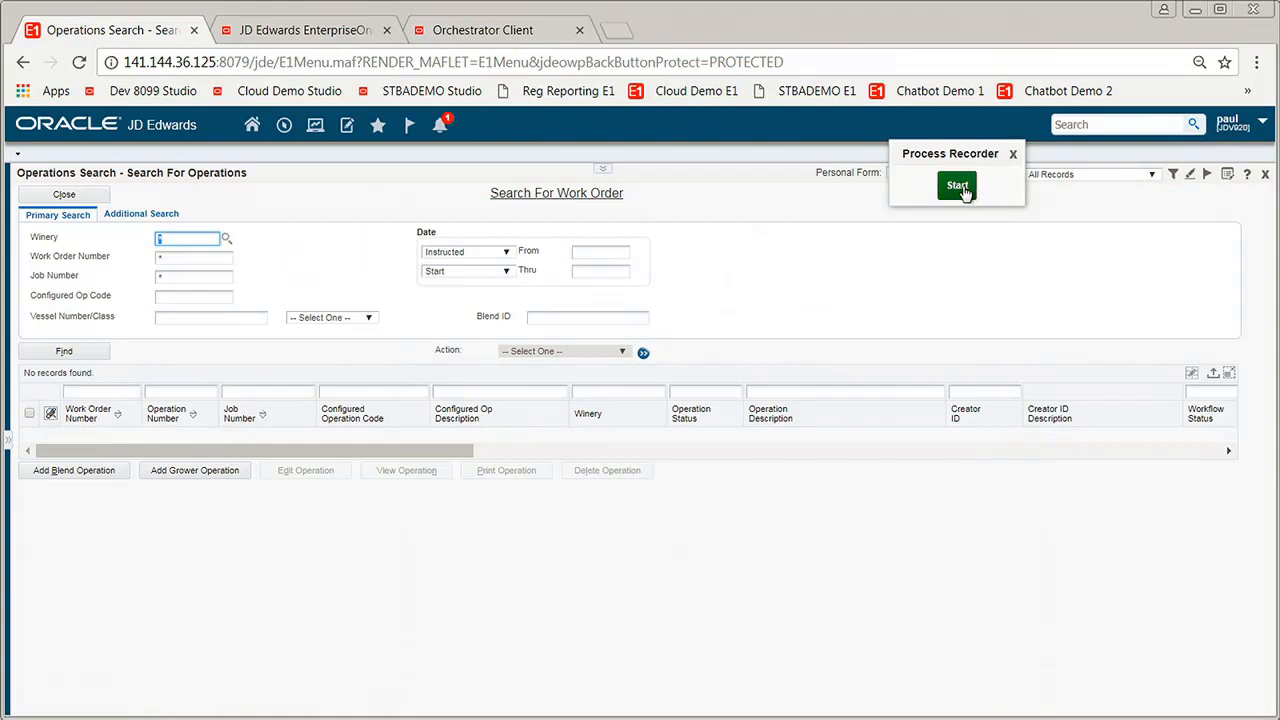
left_click(956, 185)
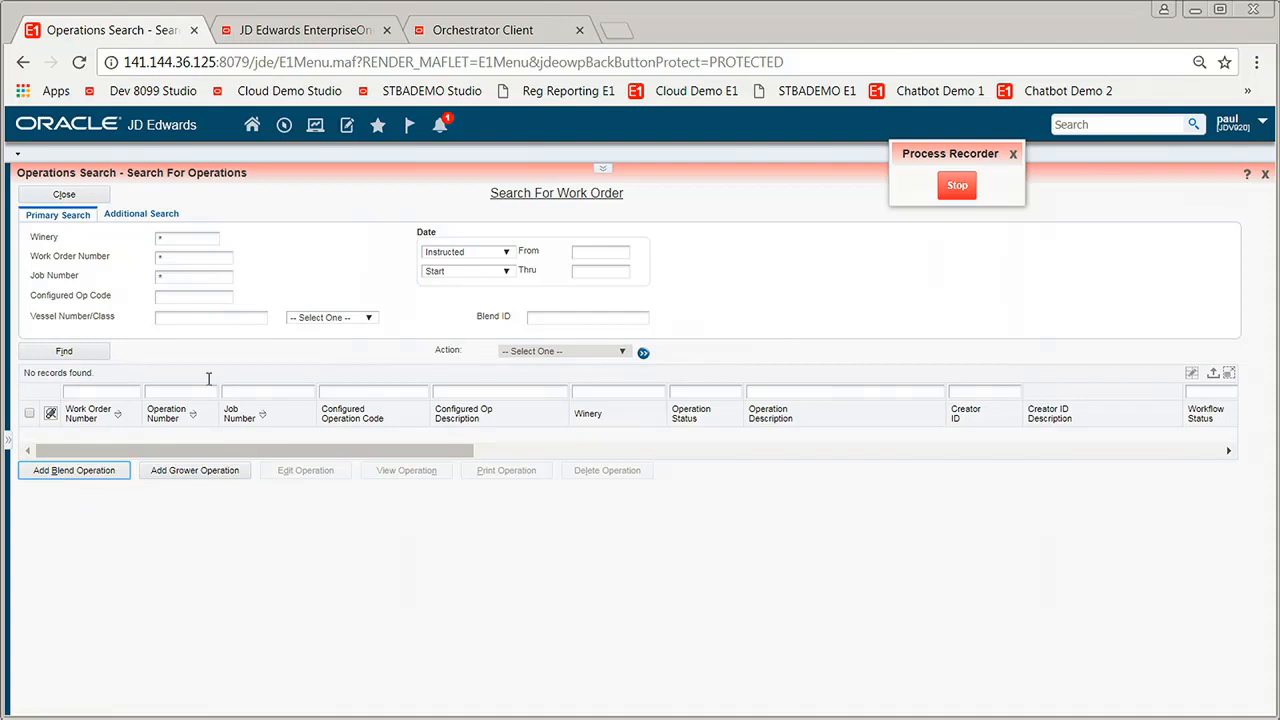
Add a new blend operation using configured operation QAV
left_click(73, 470)
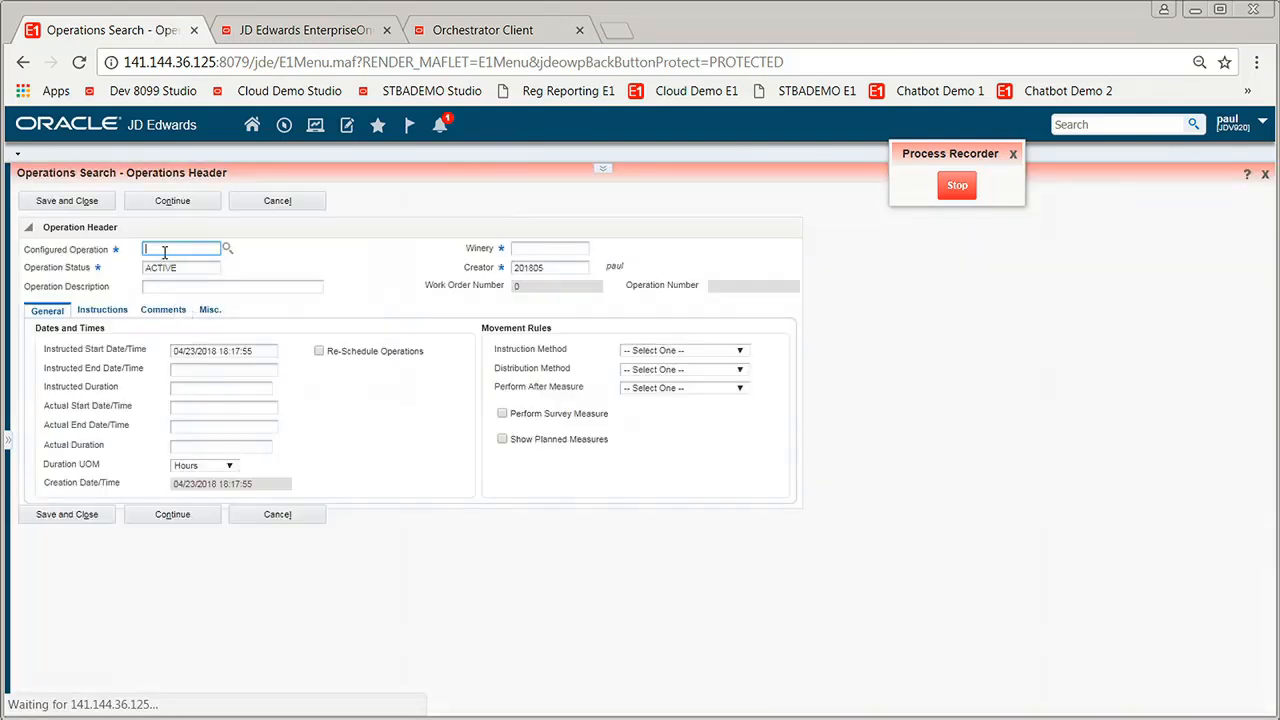
type("QAV")
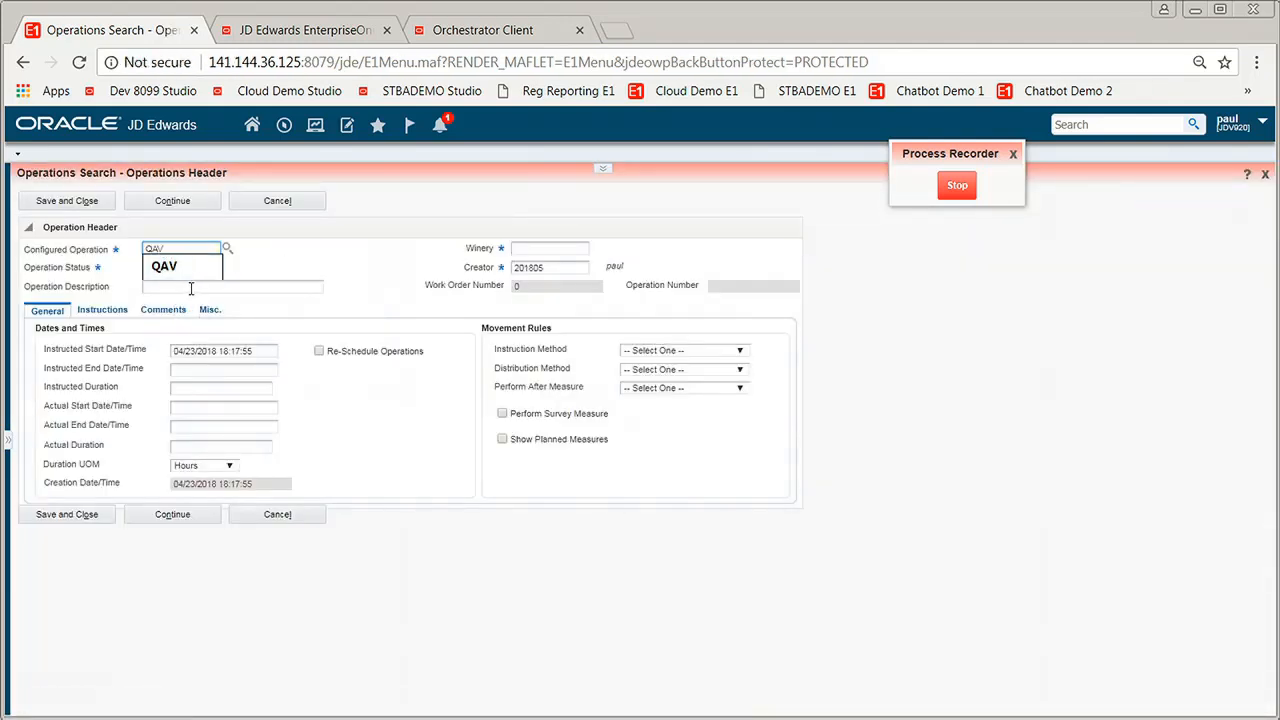
type("Bri")
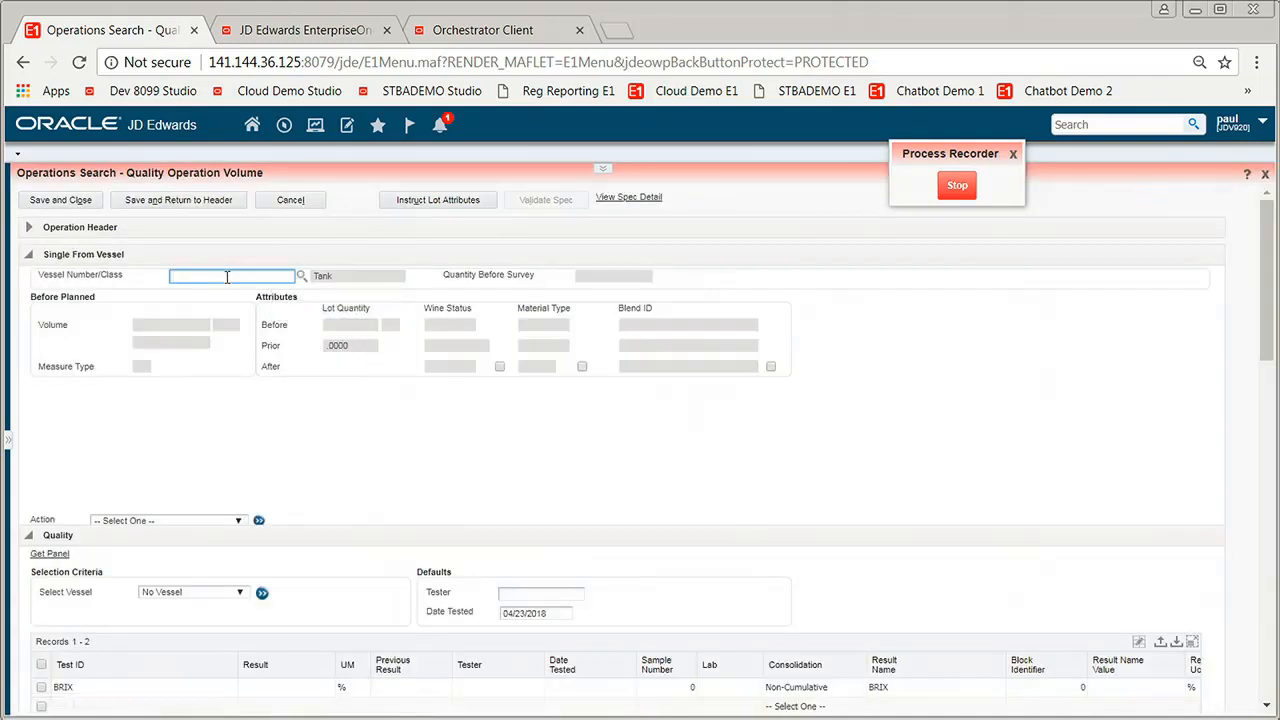
Enter vessel W10-123 with BRIX result 25 and save the operation
type("W101-2")
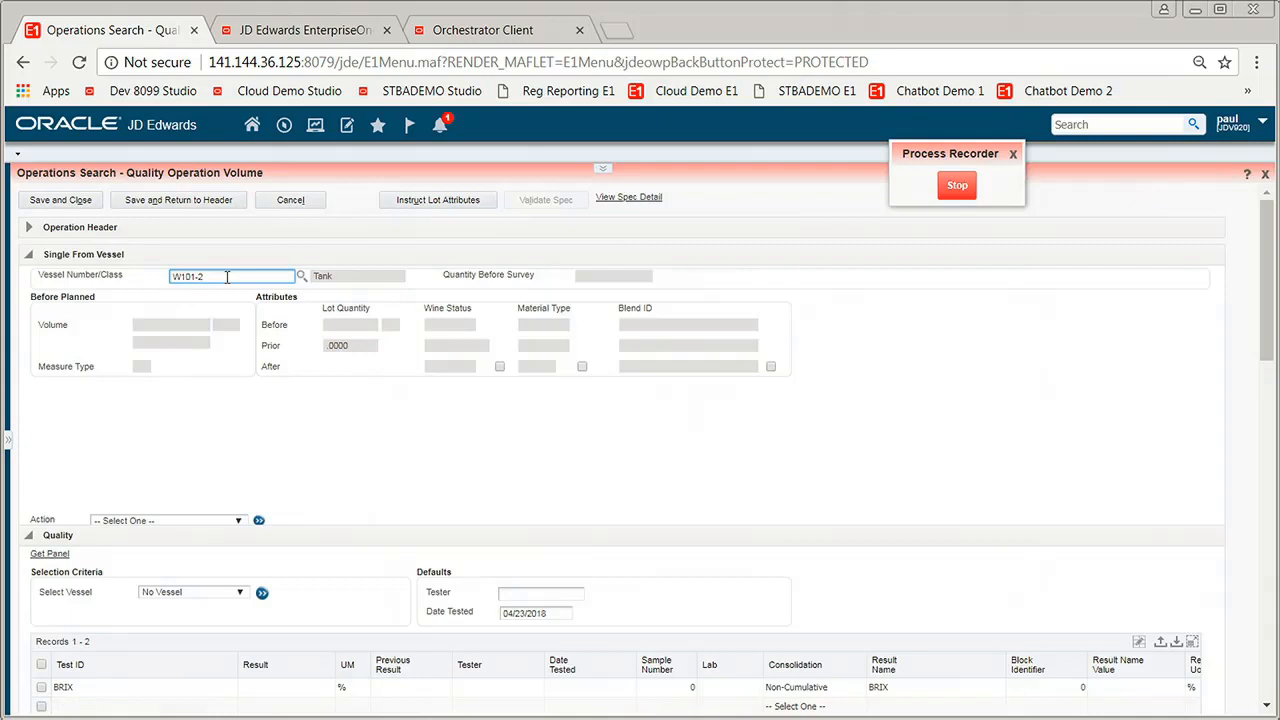
type("W10-123")
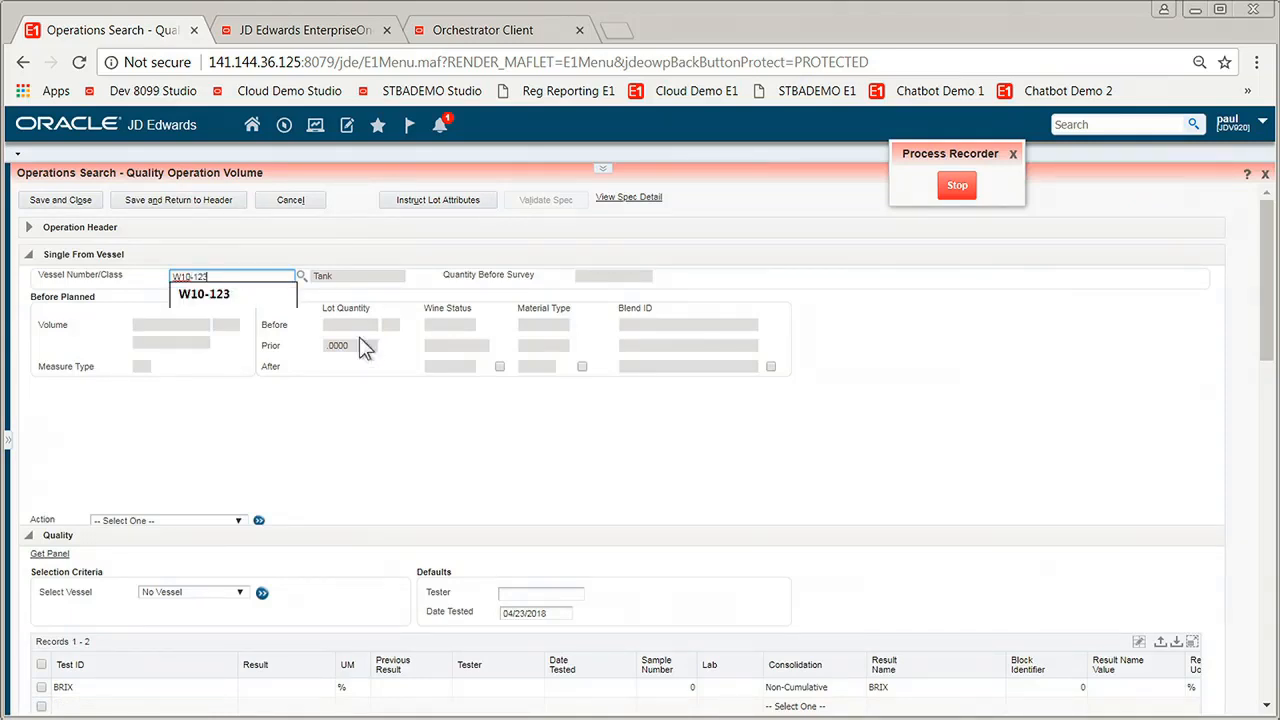
left_click(204, 293)
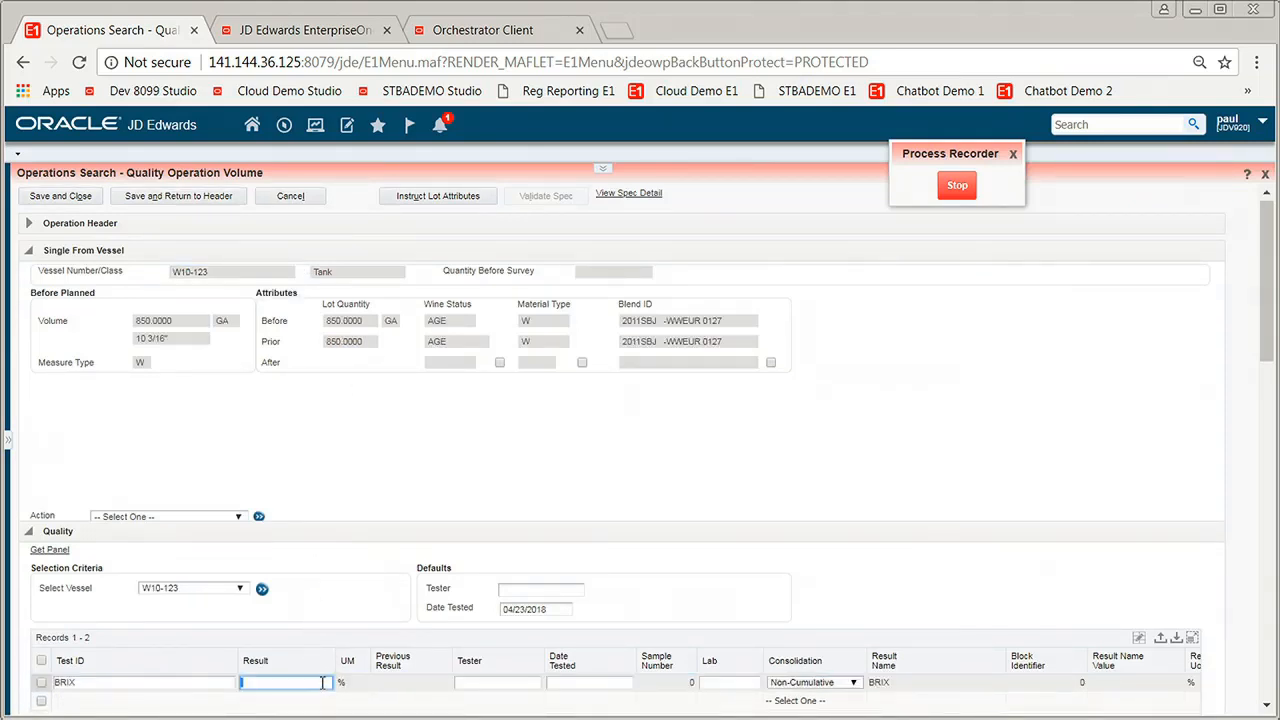
type("3")
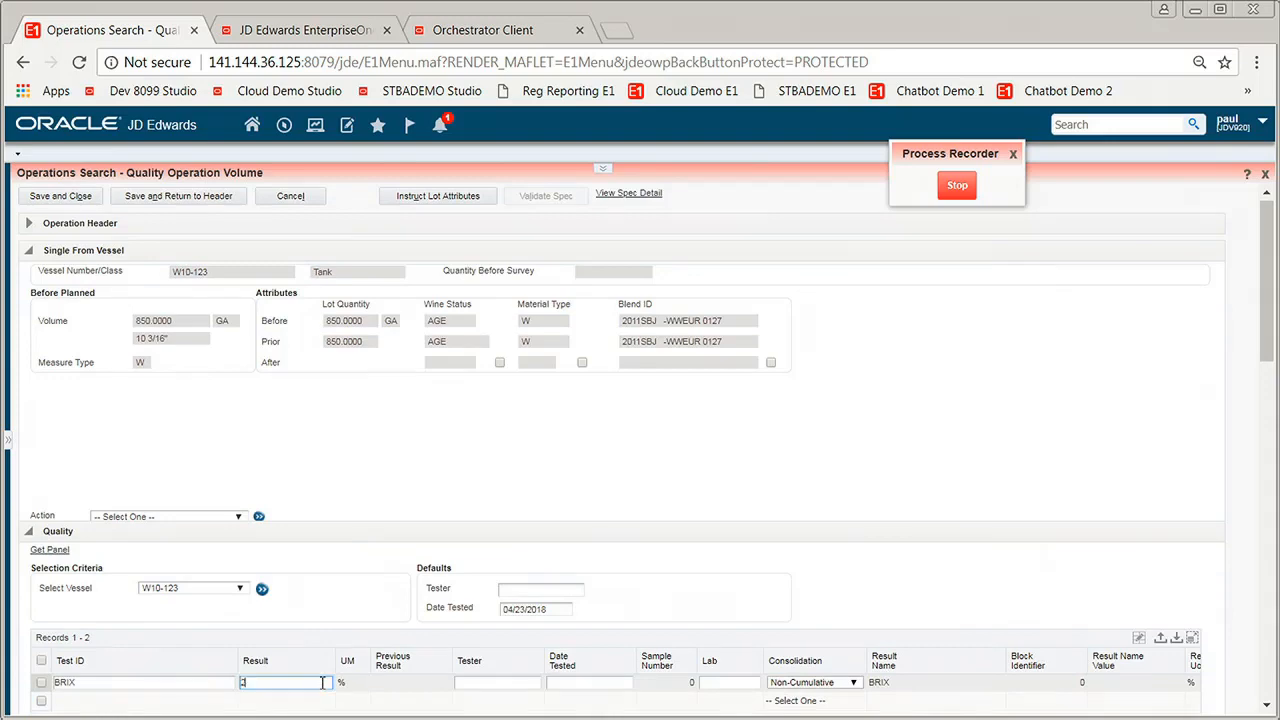
type("25")
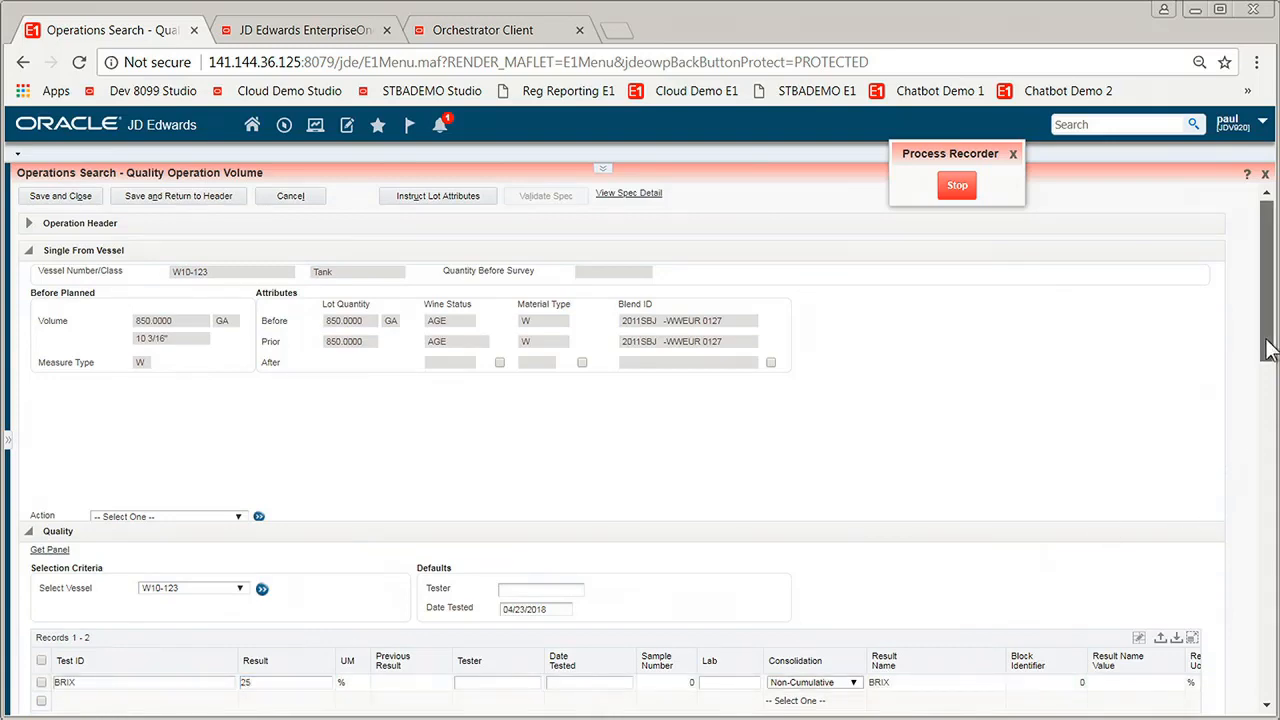
scroll("down", 3)
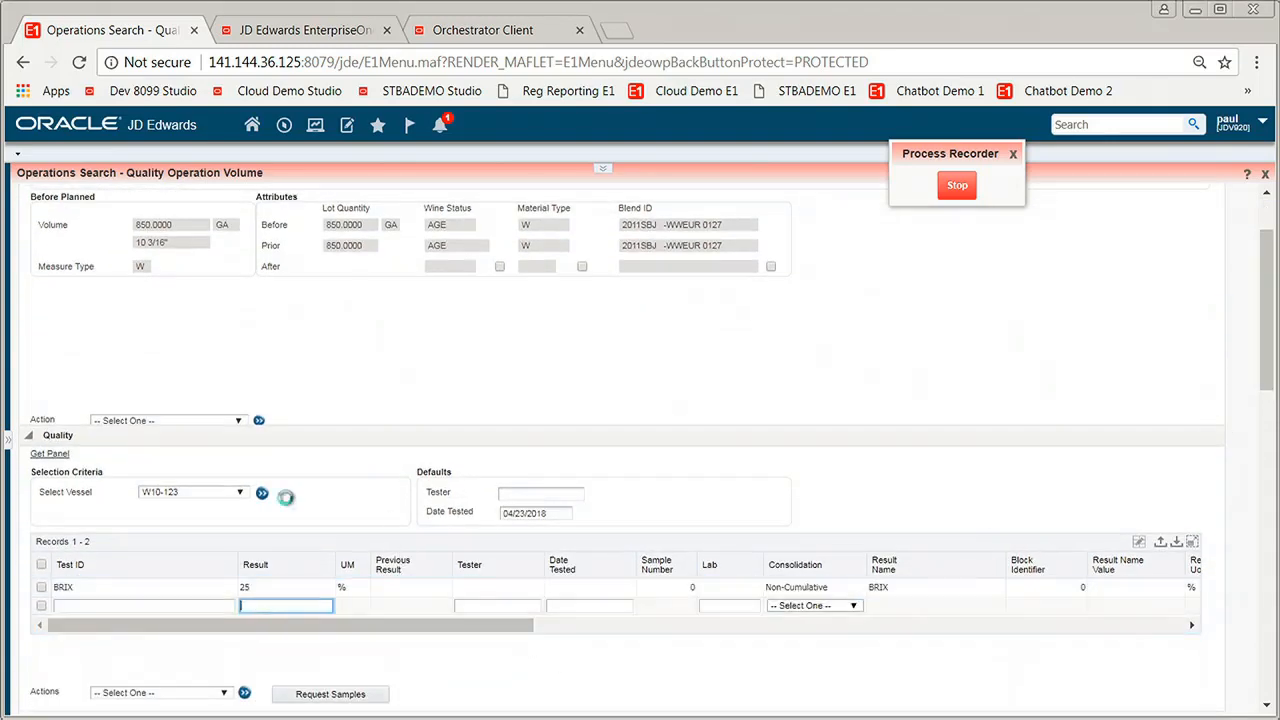
left_click(262, 492)
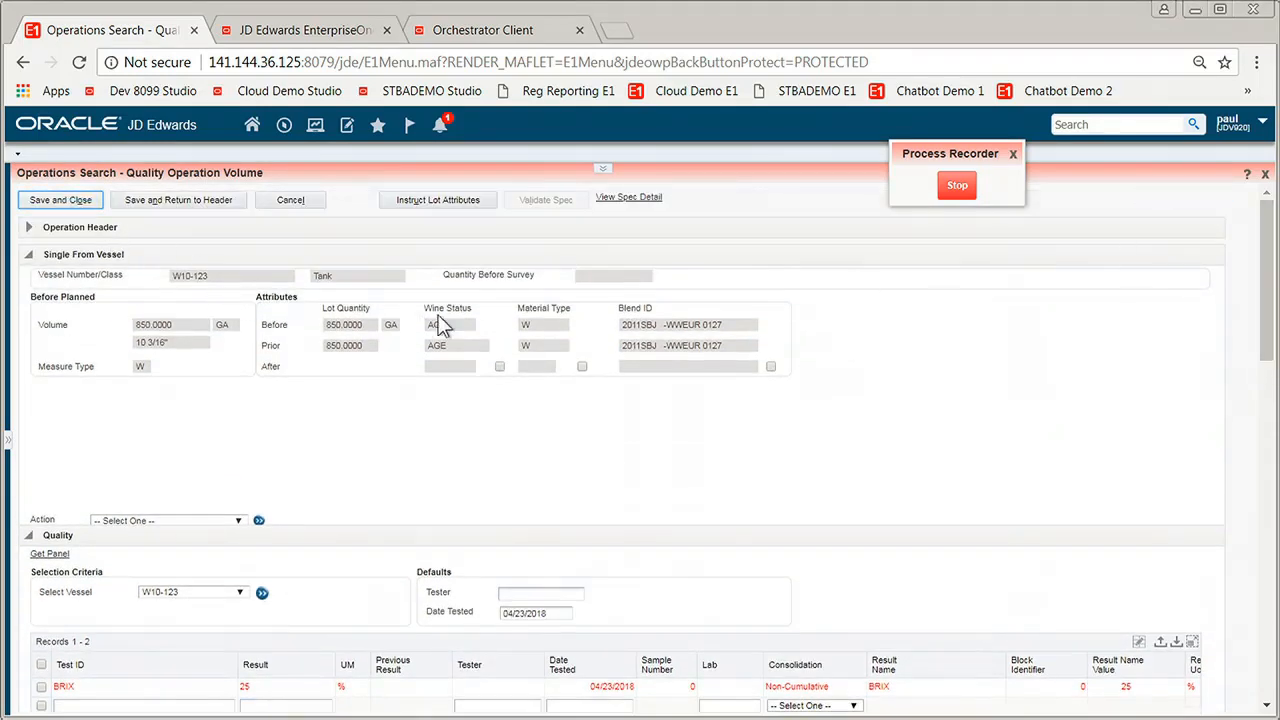
left_click(289, 200)
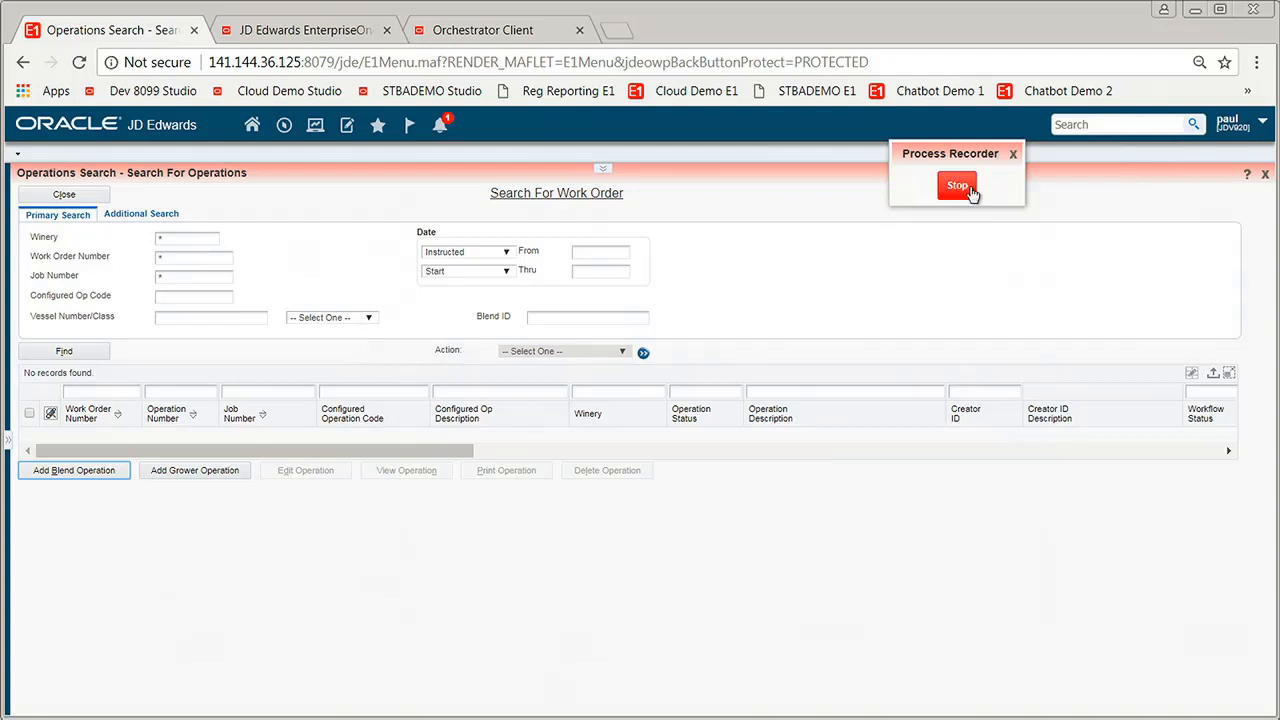
Stop recording and save it as SR_PDH_Brix_0423 with product code 31B
left_click(957, 186)
type("SR_PDH_Bl")
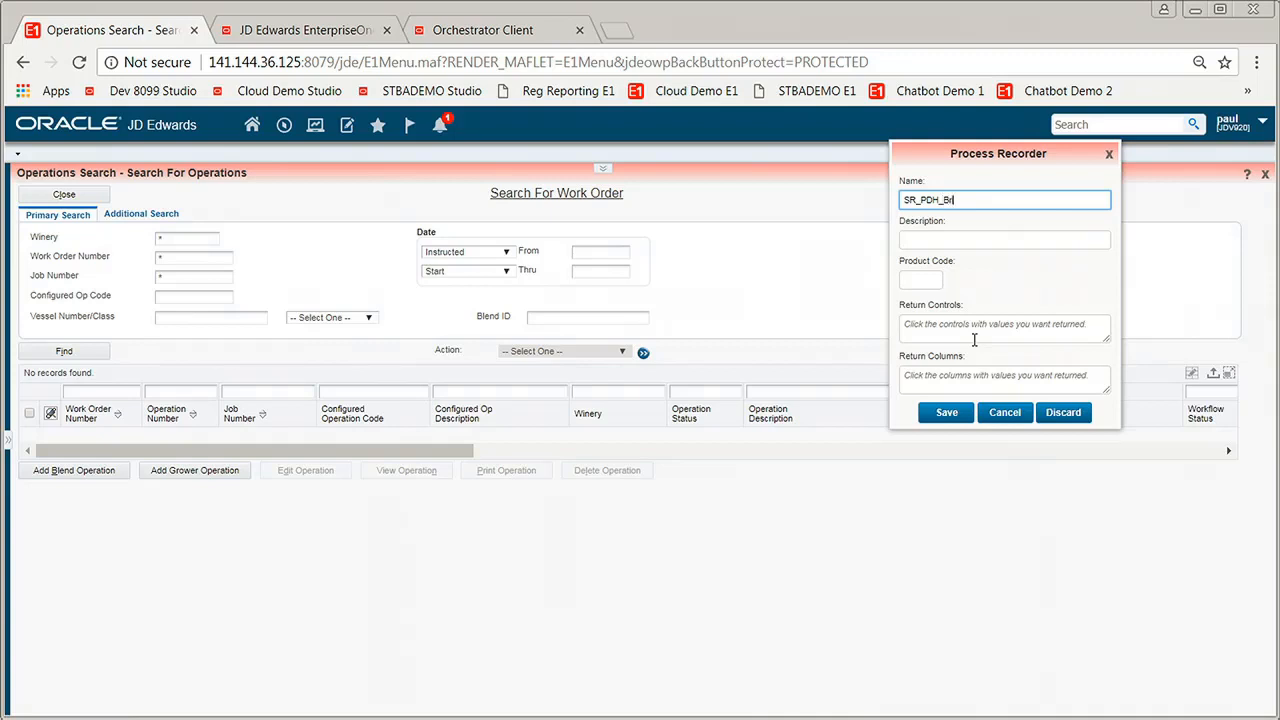
type("rix")
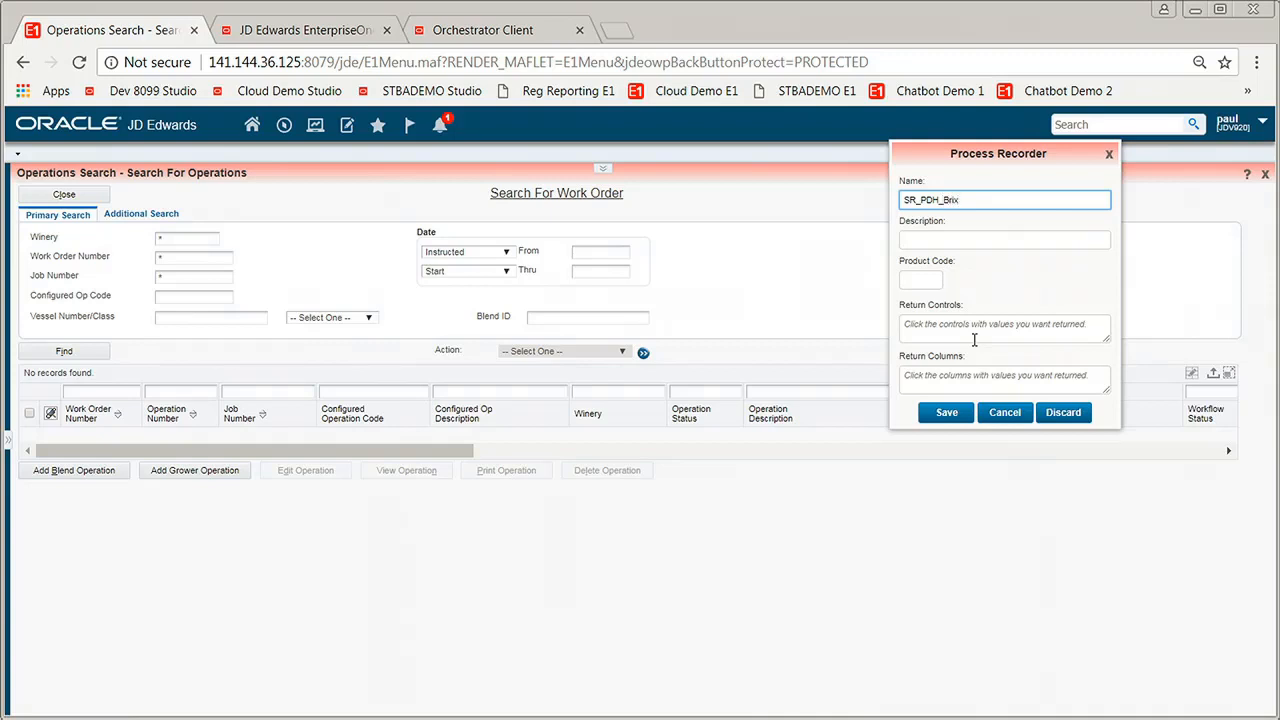
type("_042")
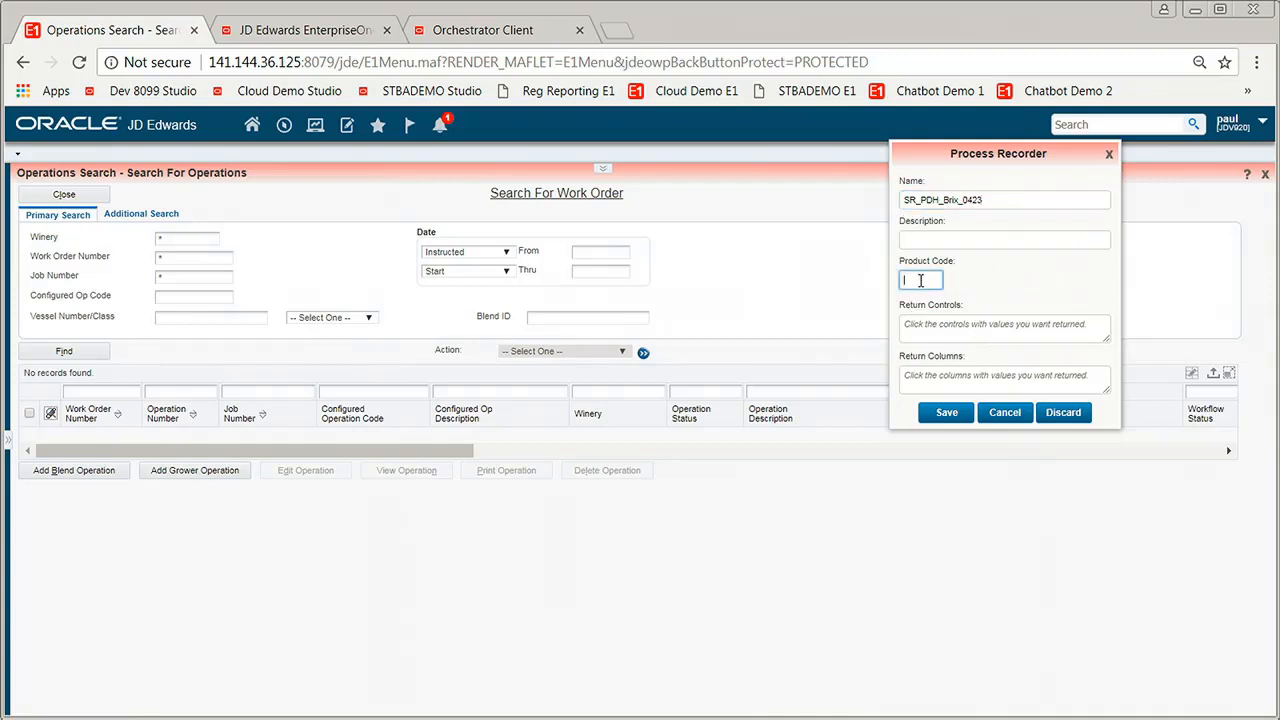
type("31B")
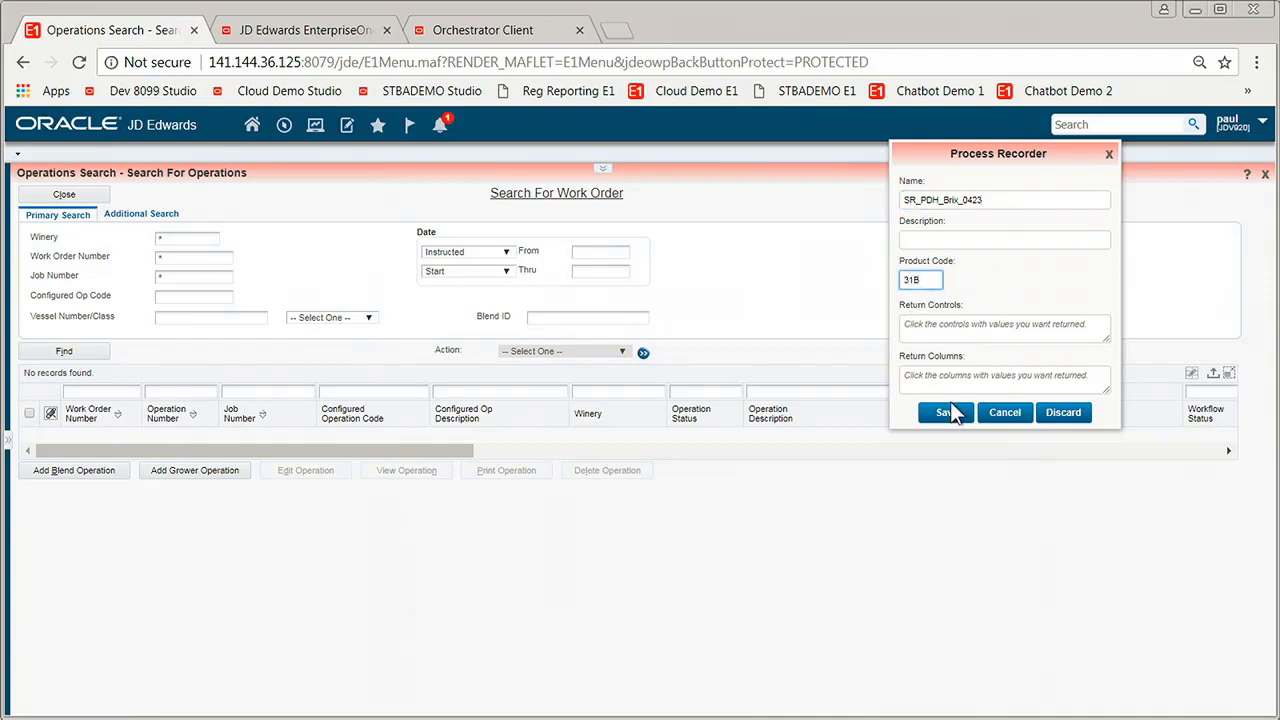
left_click(944, 412)
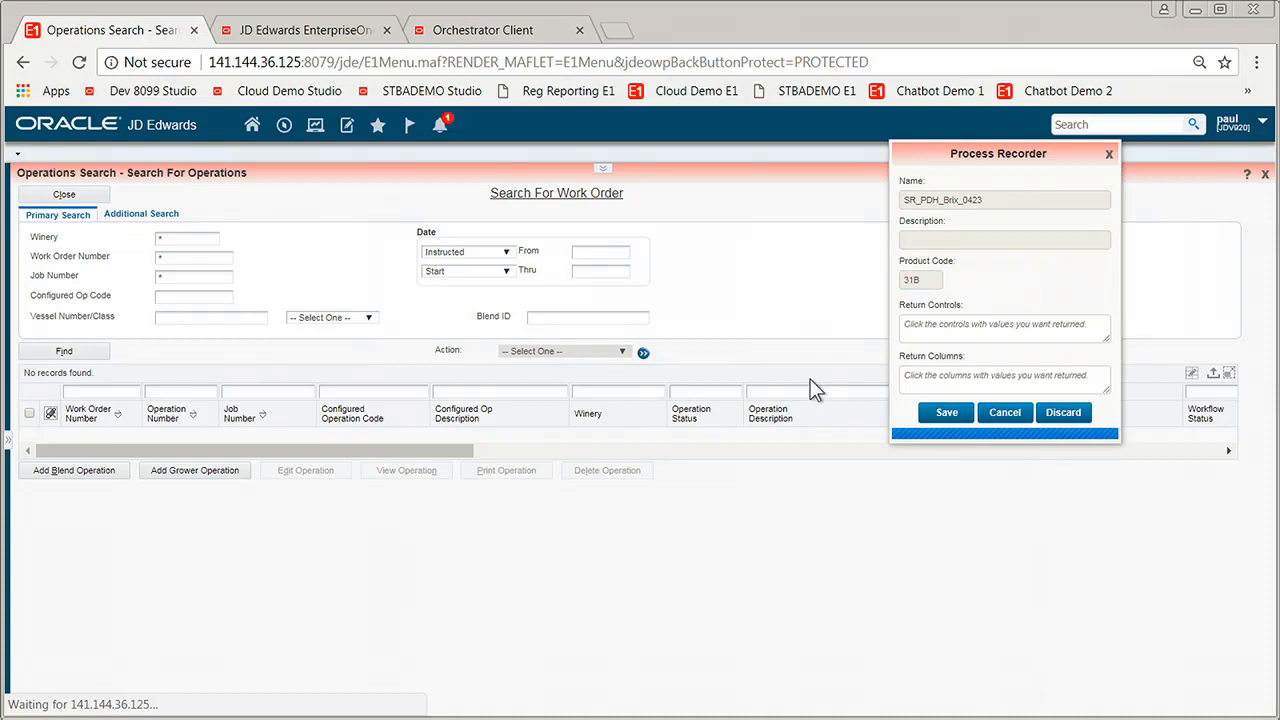
mouse_move(685, 340)
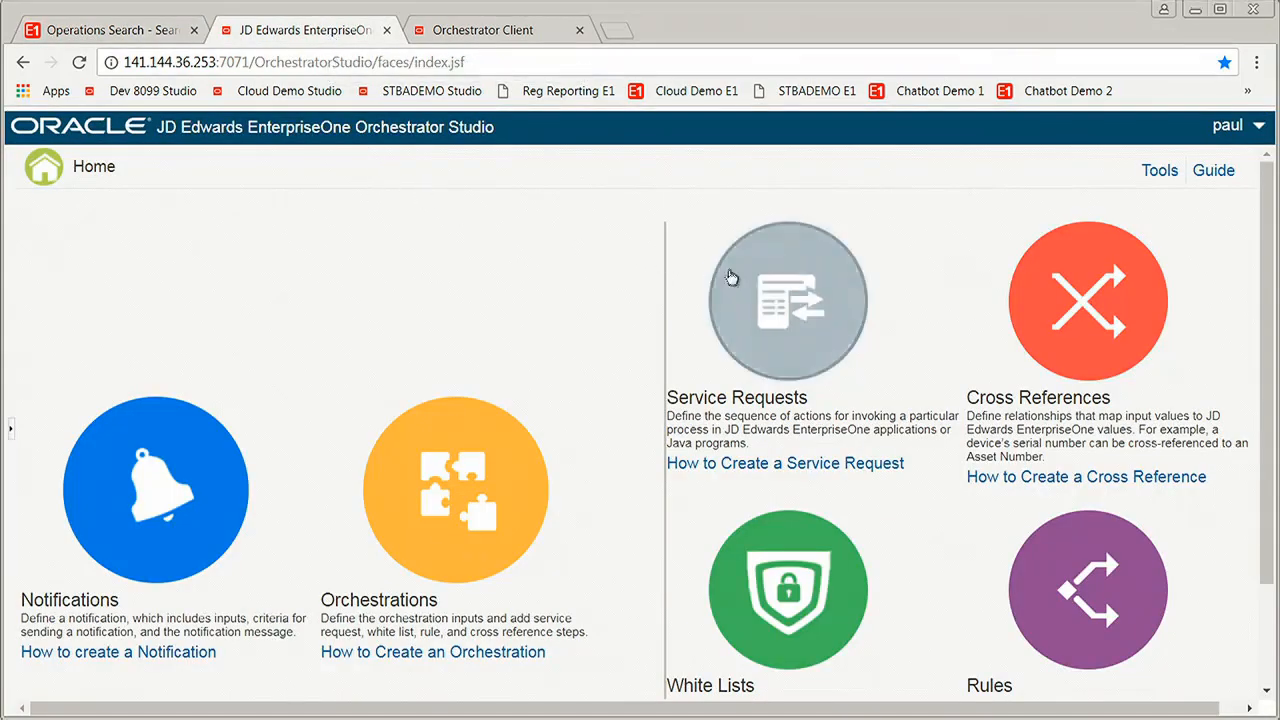
mouse_move(795, 307)
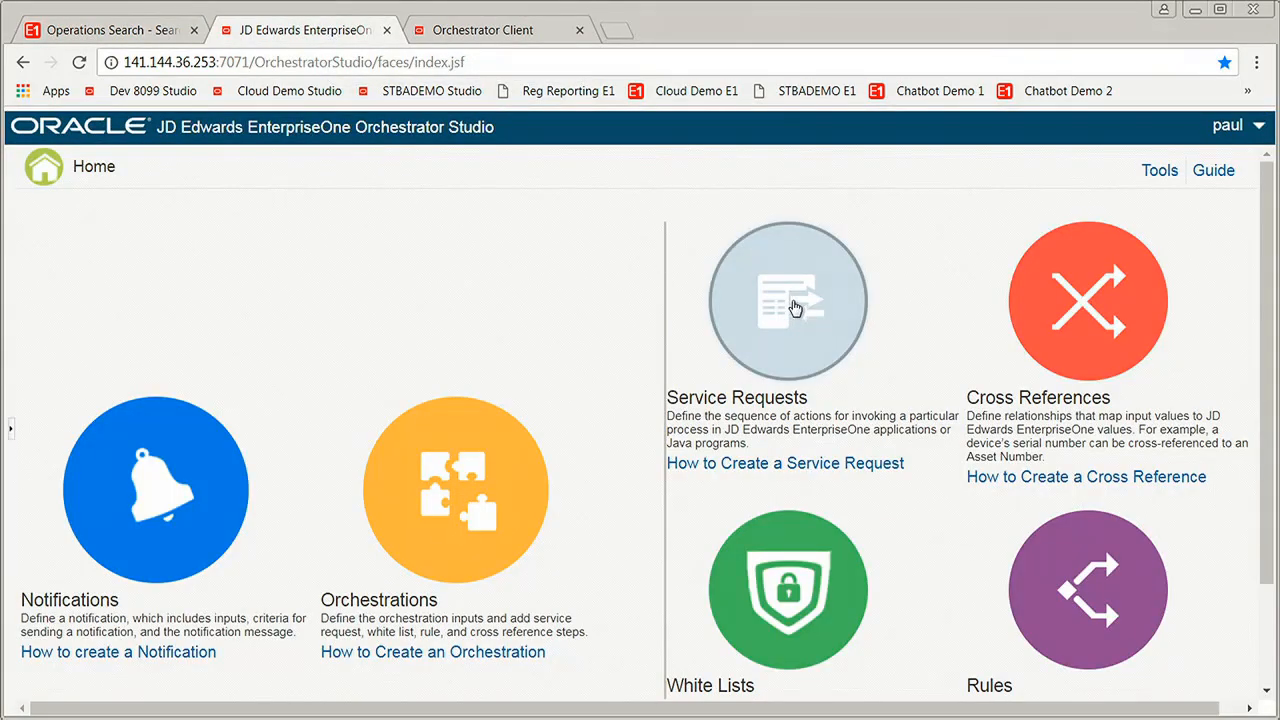
Select SR_BrixTestCapture_0419 in Service Requests and scroll through its Search, Header, Detail steps
left_click(788, 301)
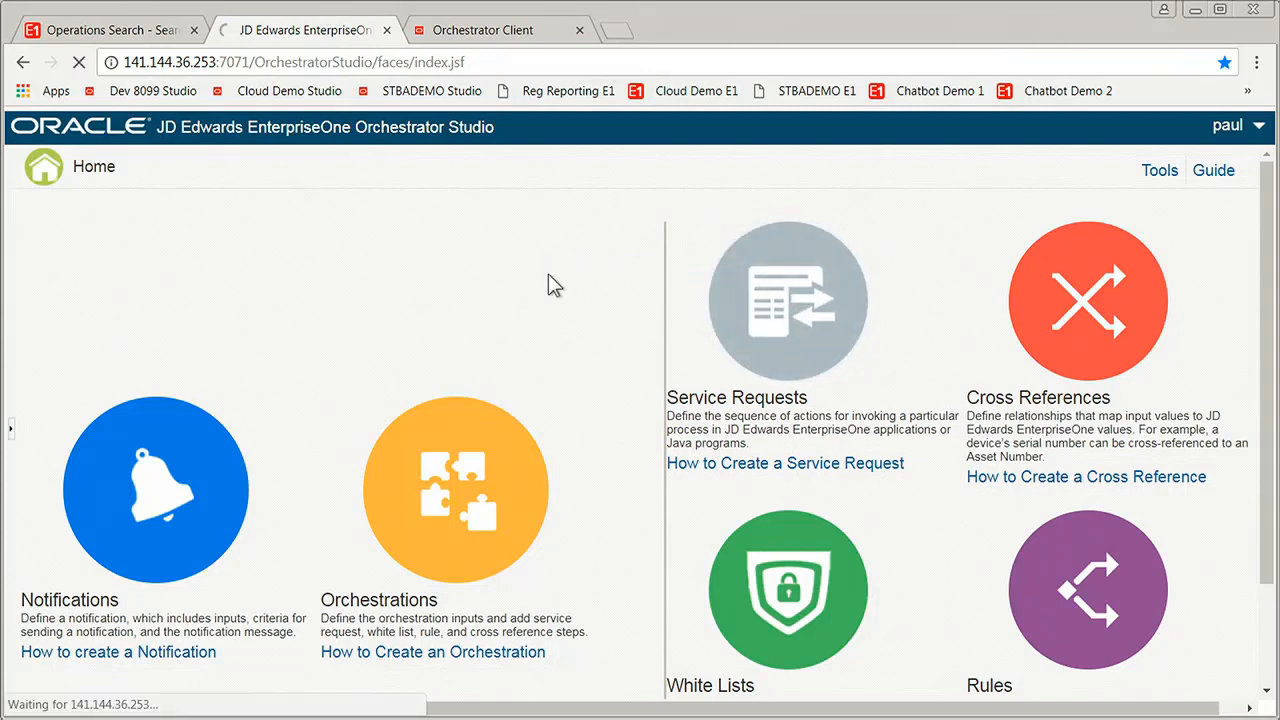
left_click(787, 300)
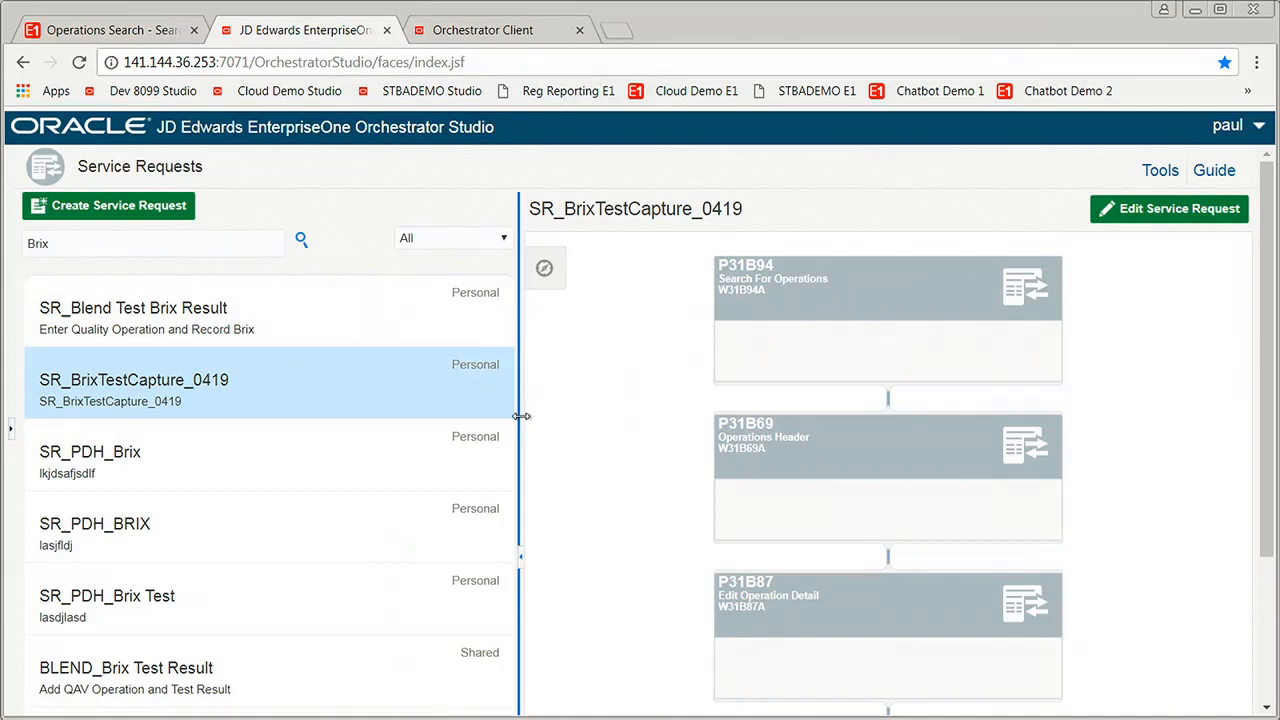
left_click_drag(520, 416, 295, 416)
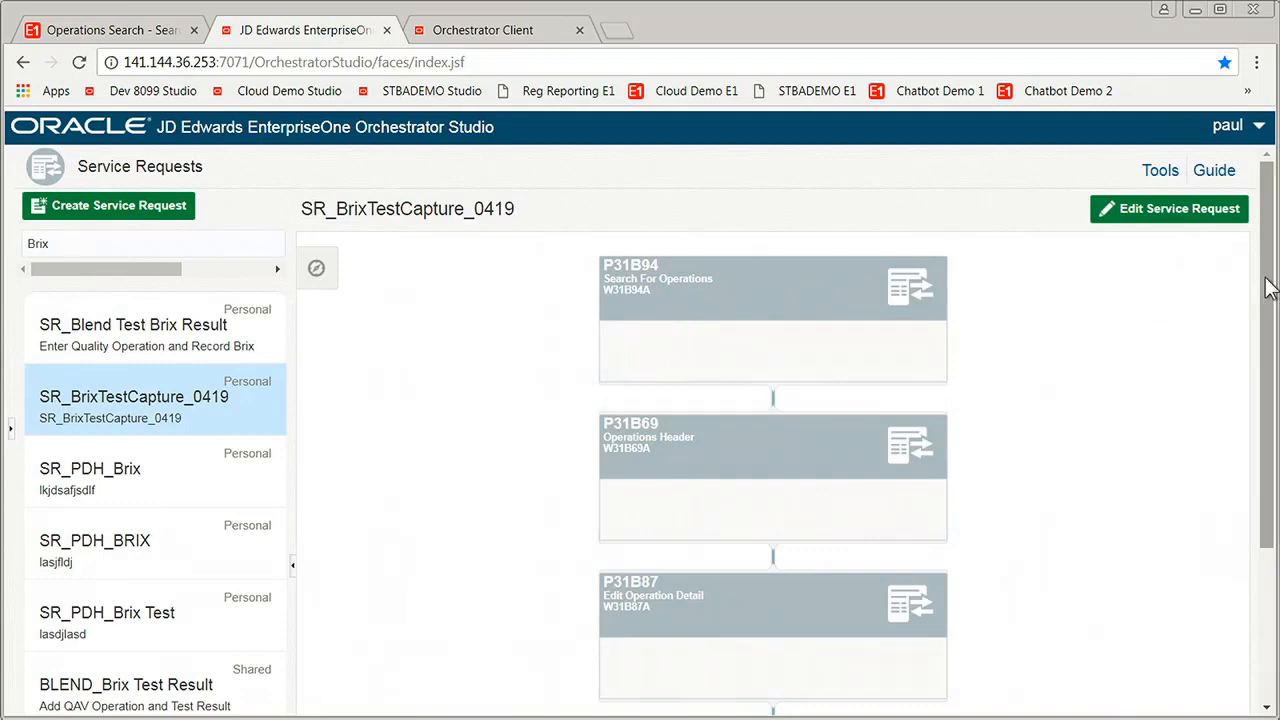
scroll("down", 3)
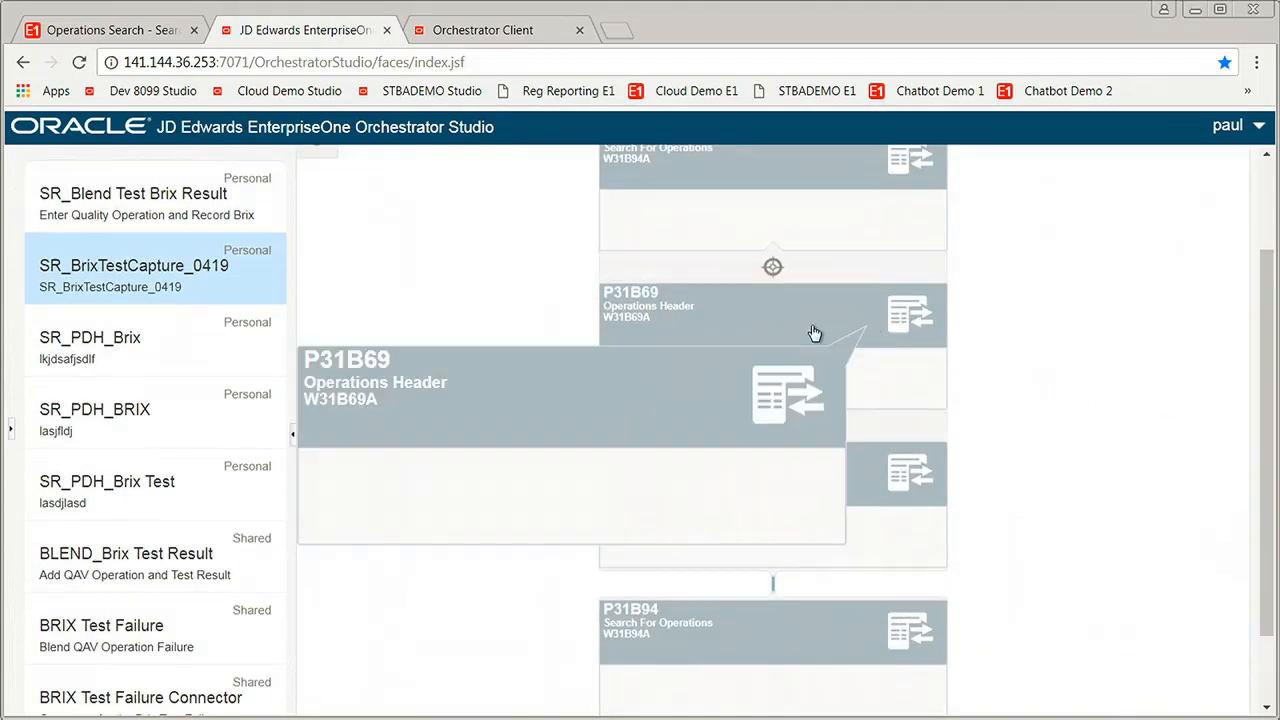
mouse_move(811, 331)
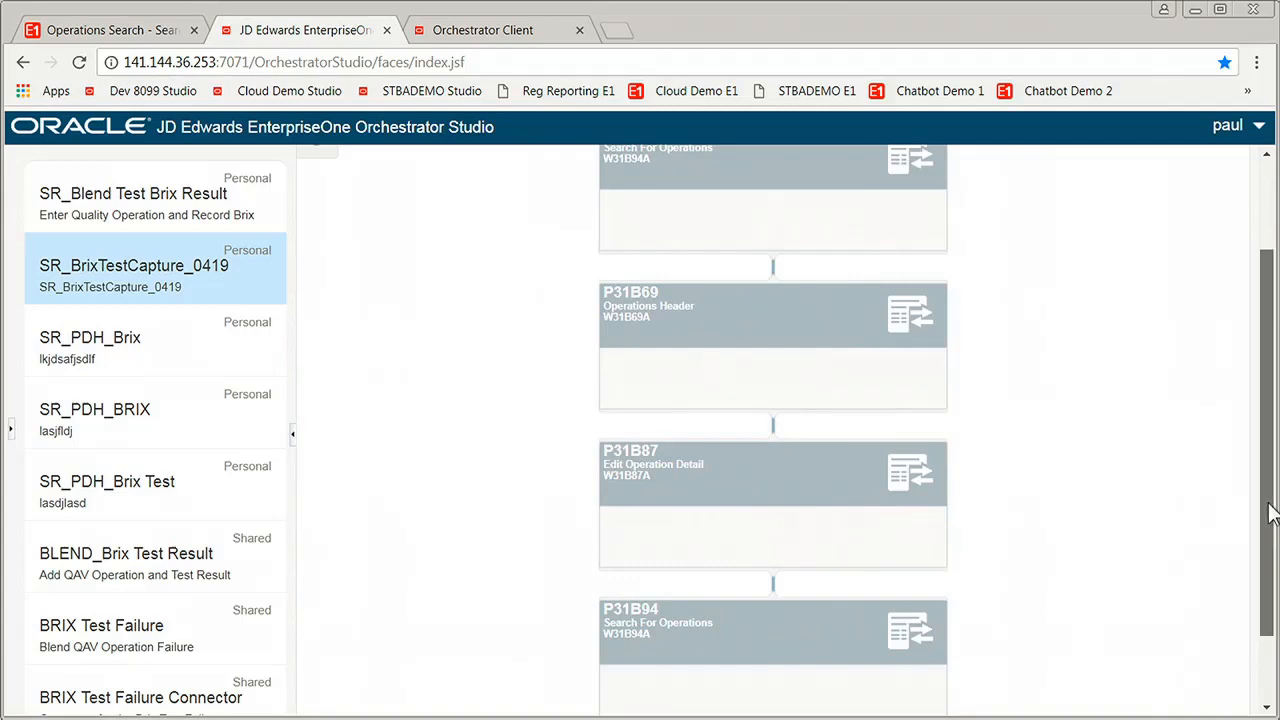
scroll("down", 3)
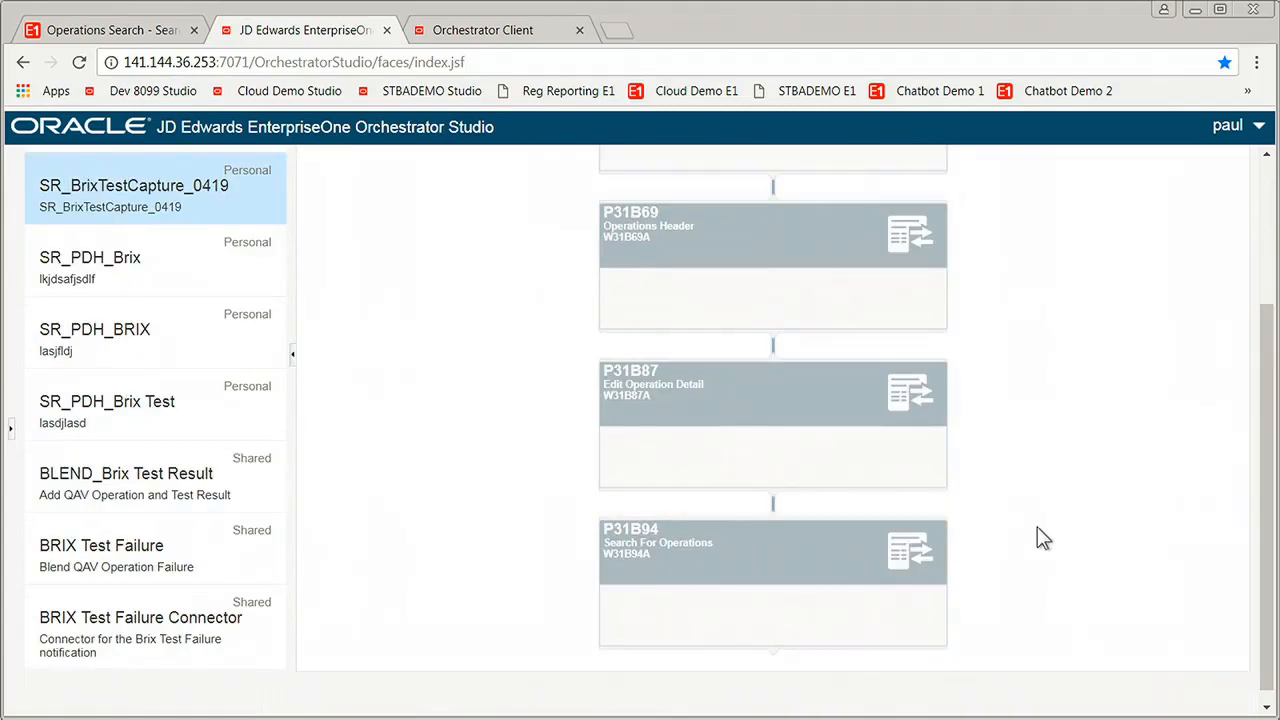
mouse_move(1007, 519)
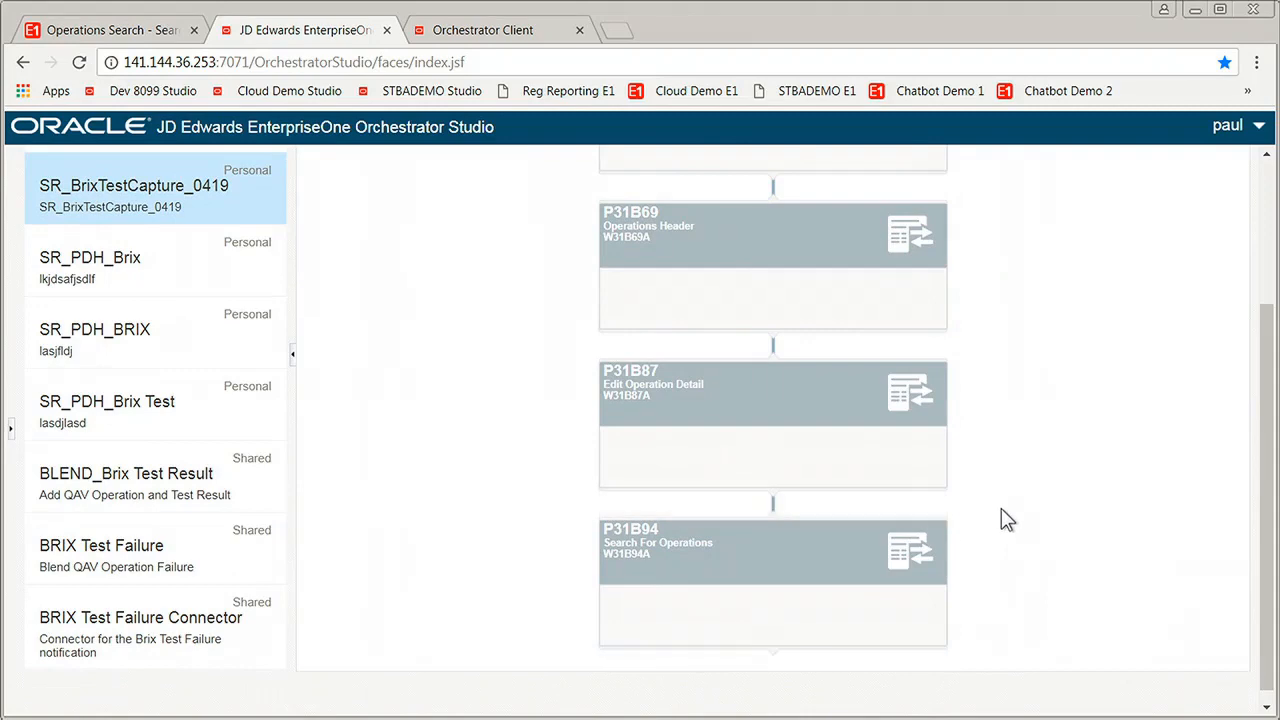
mouse_move(1015, 531)
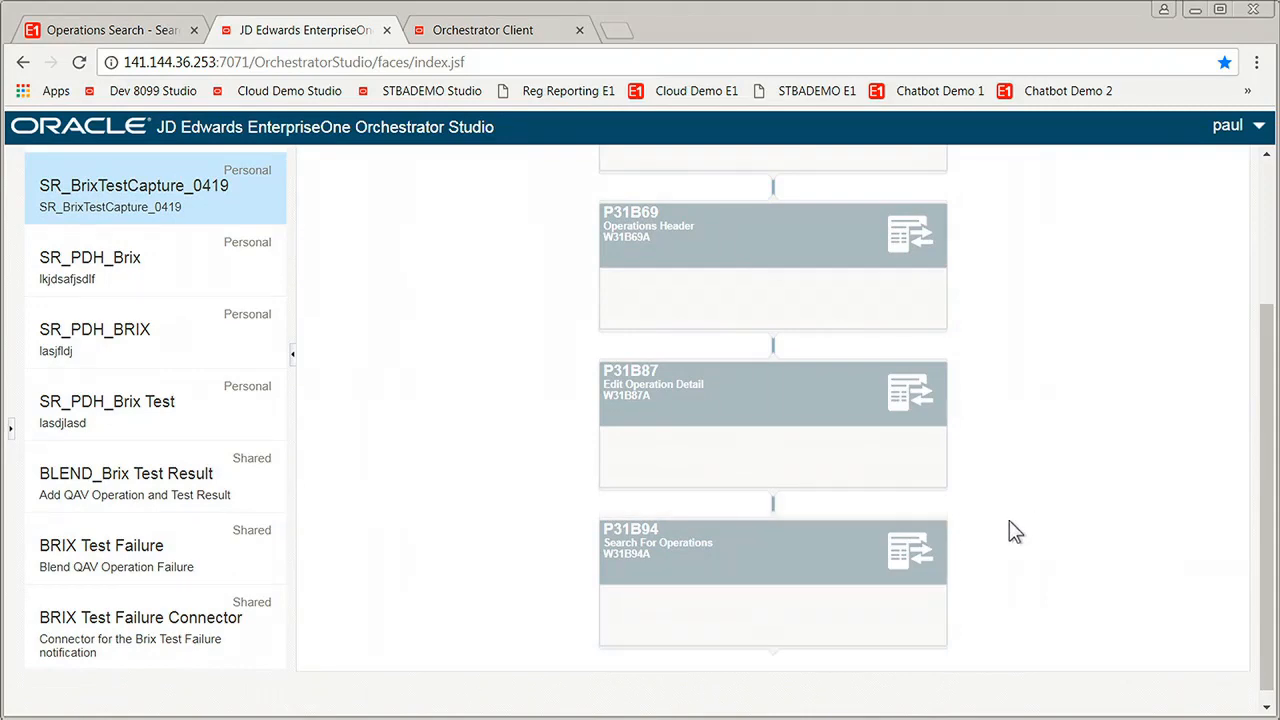
mouse_move(1270, 540)
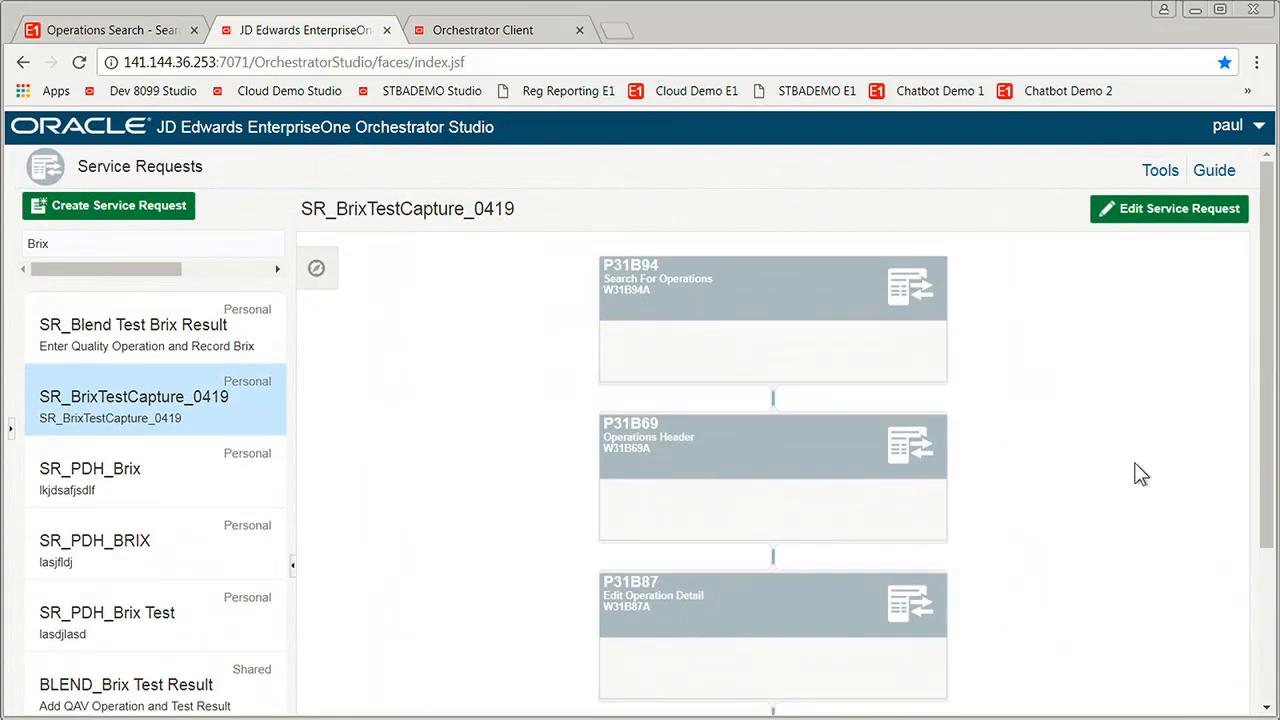
mouse_move(1067, 478)
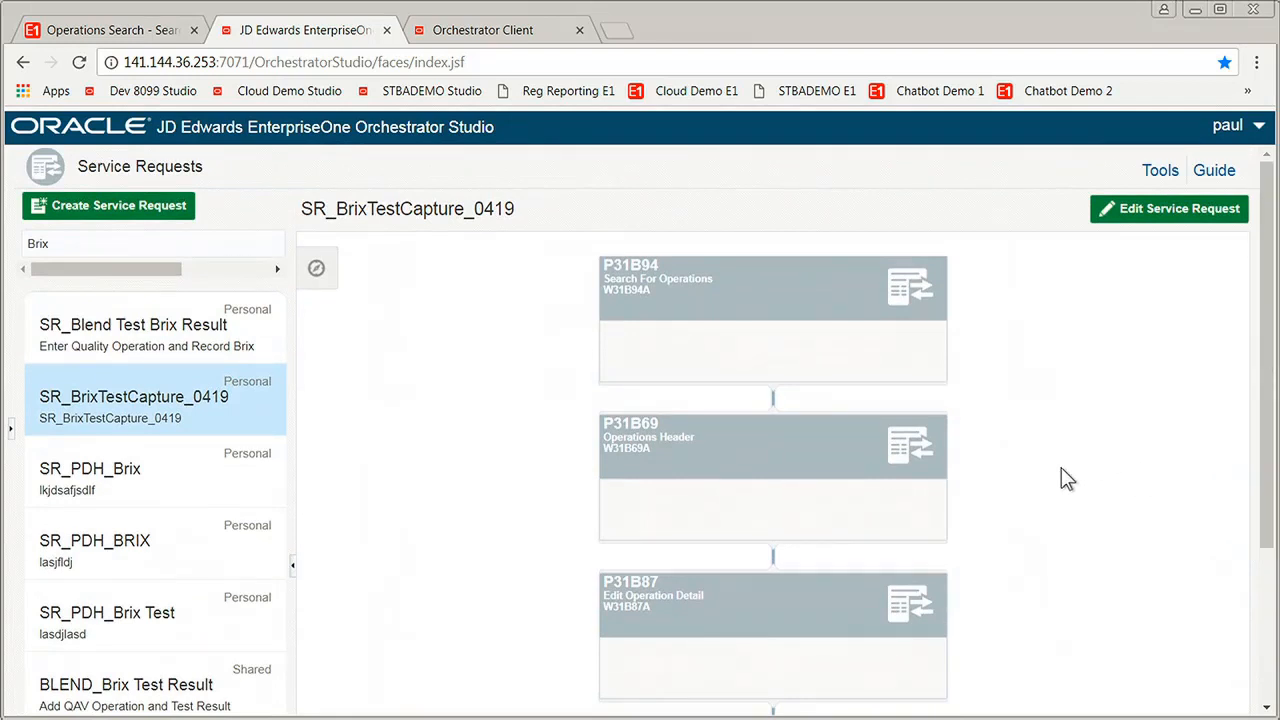
mouse_move(197, 262)
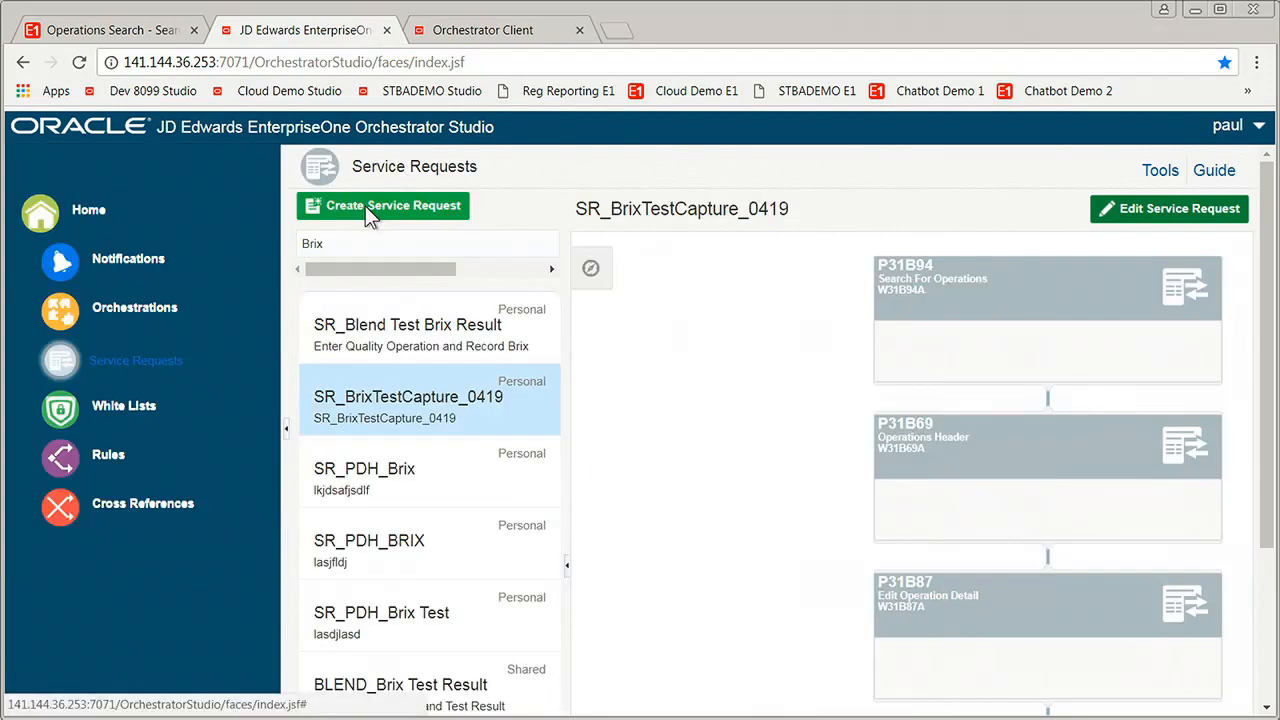
mouse_move(60, 311)
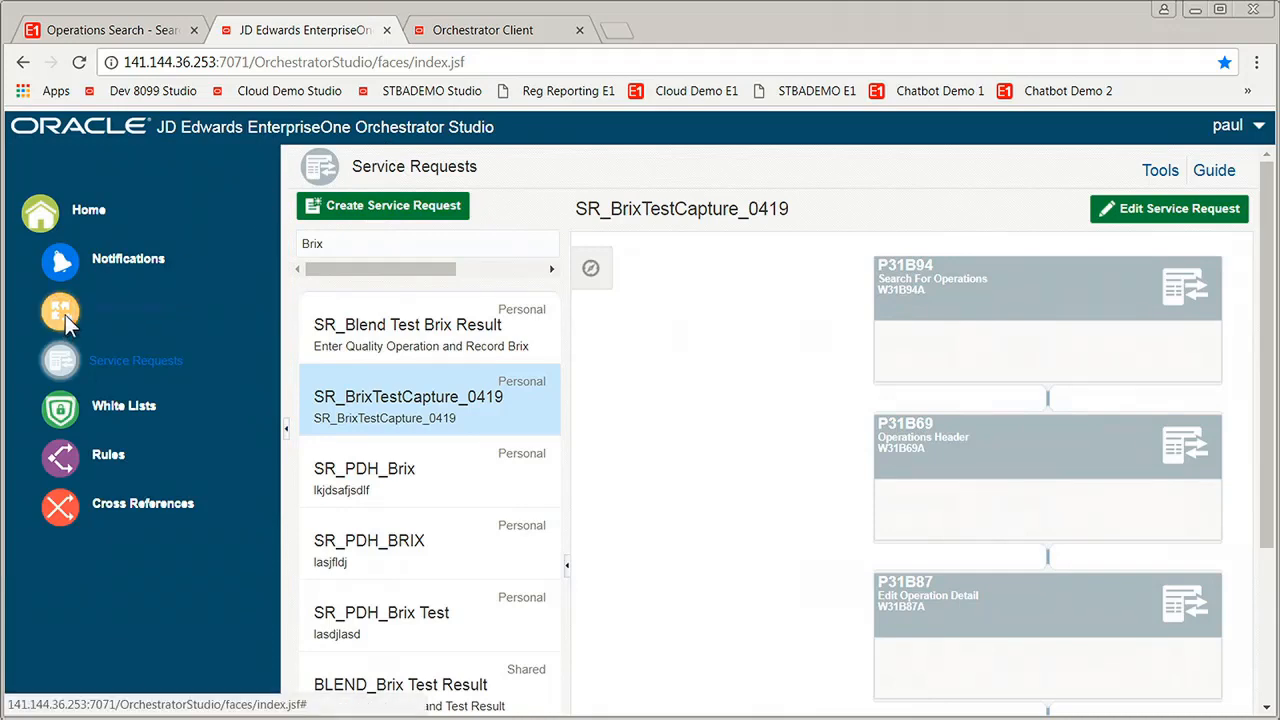
Preview orchestrations, select Blend_Record Brix Results, and open it in the editor
left_click(60, 310)
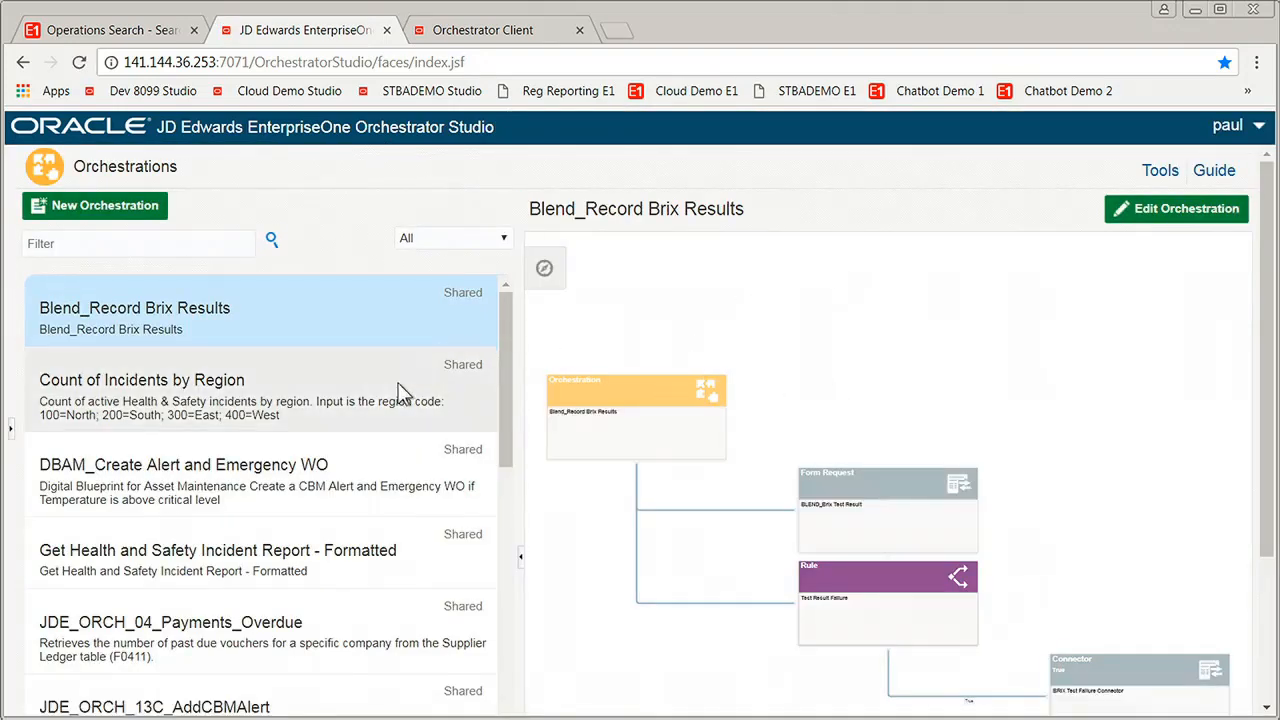
left_click(141, 390)
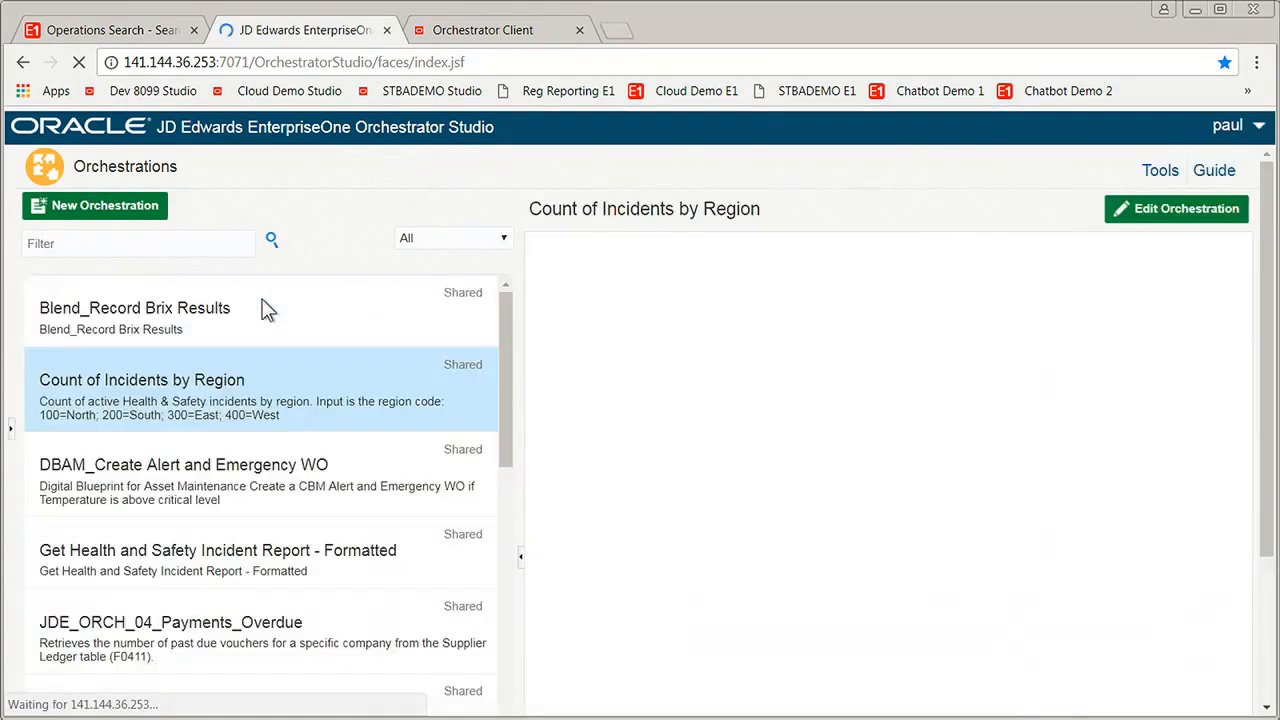
left_click(135, 308)
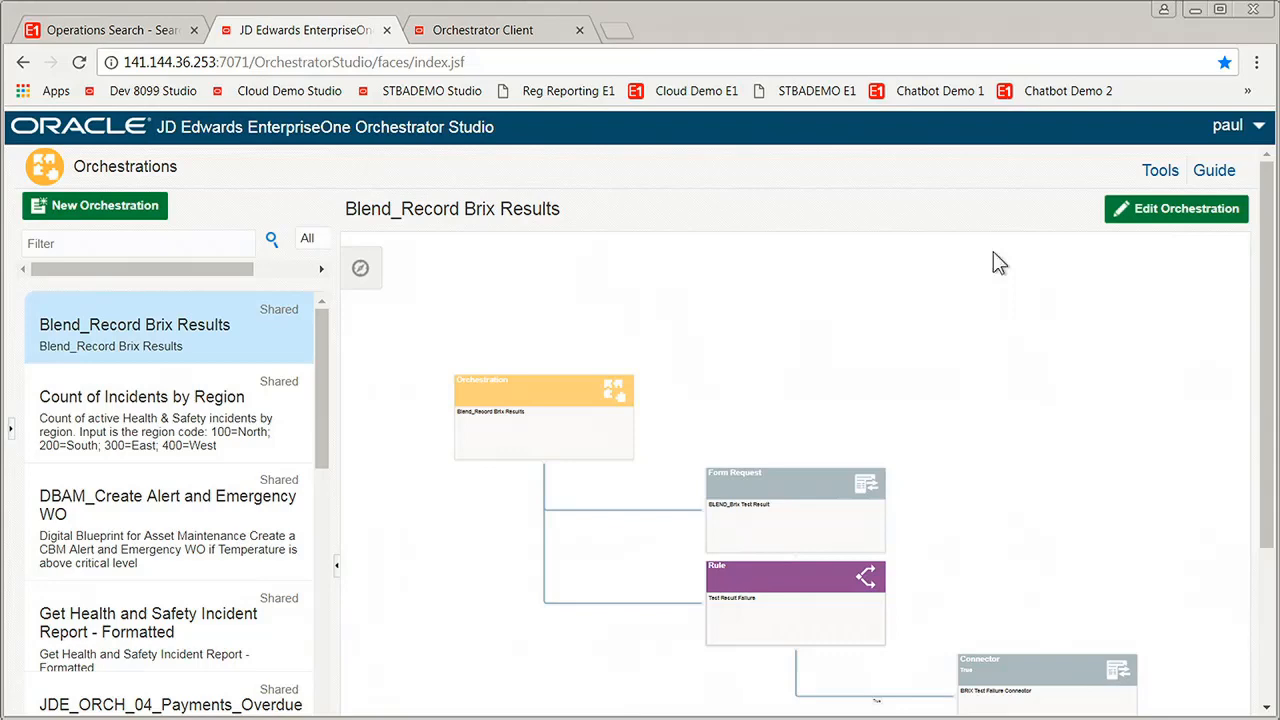
scroll("down", 3)
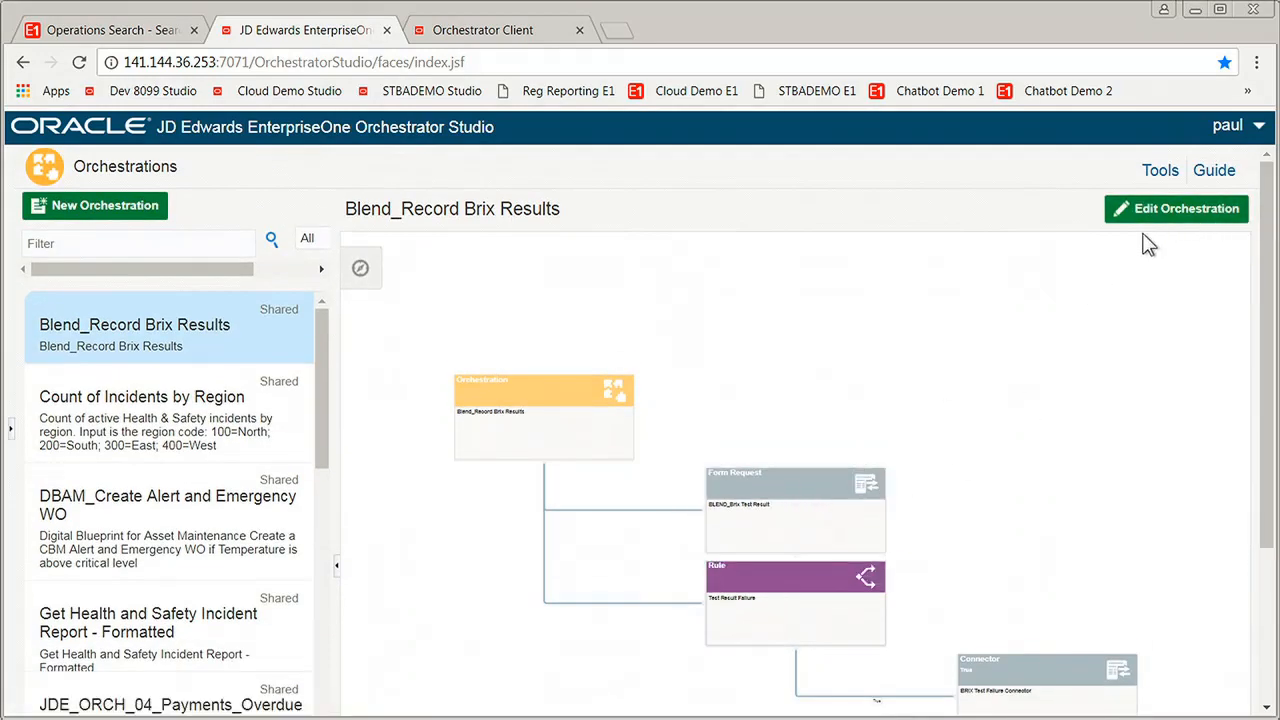
mouse_move(1030, 351)
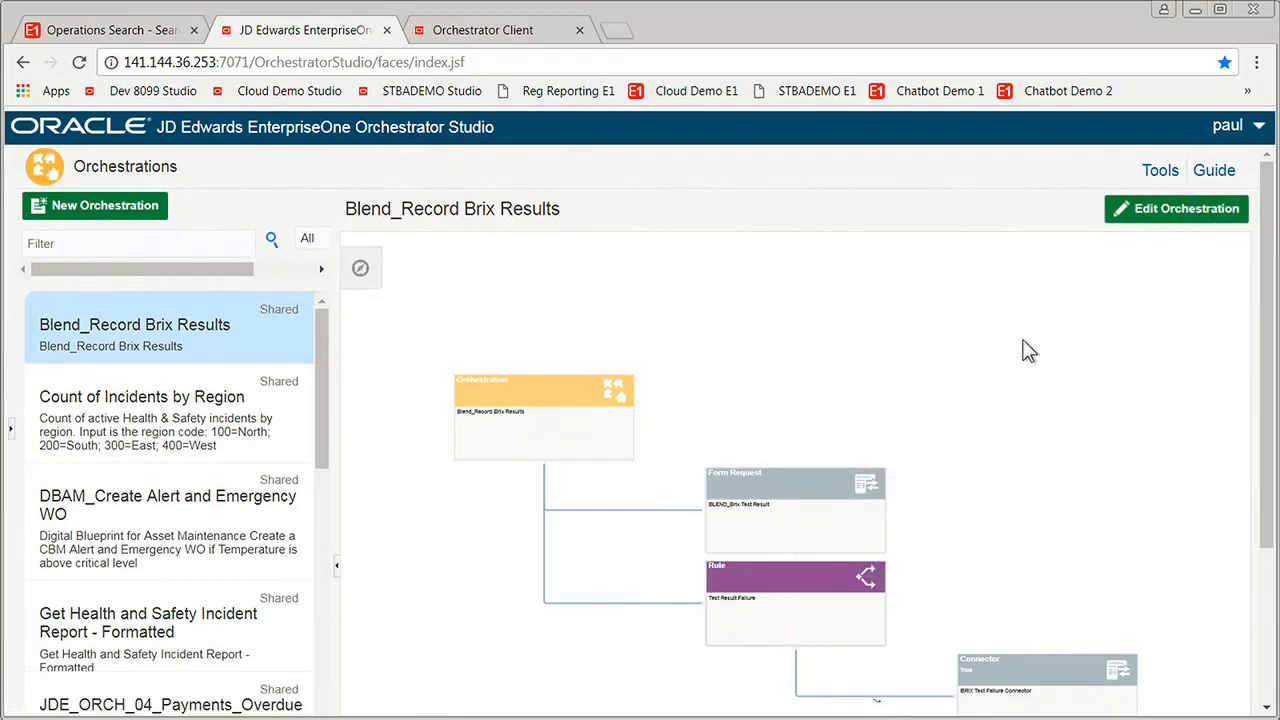
left_click(1176, 208)
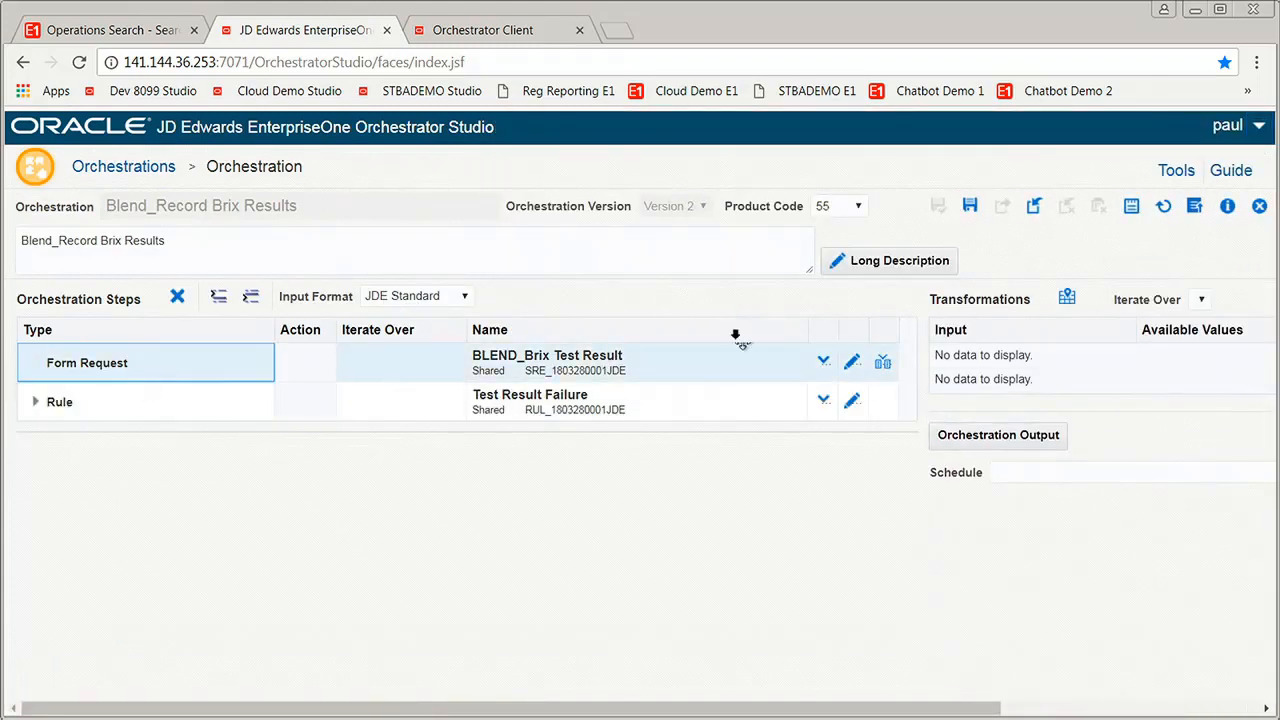
View BLEND_Brix Test Result inputs mapped to Branch, Device ID, VesselNumber, Result, Operation ID
left_click(547, 362)
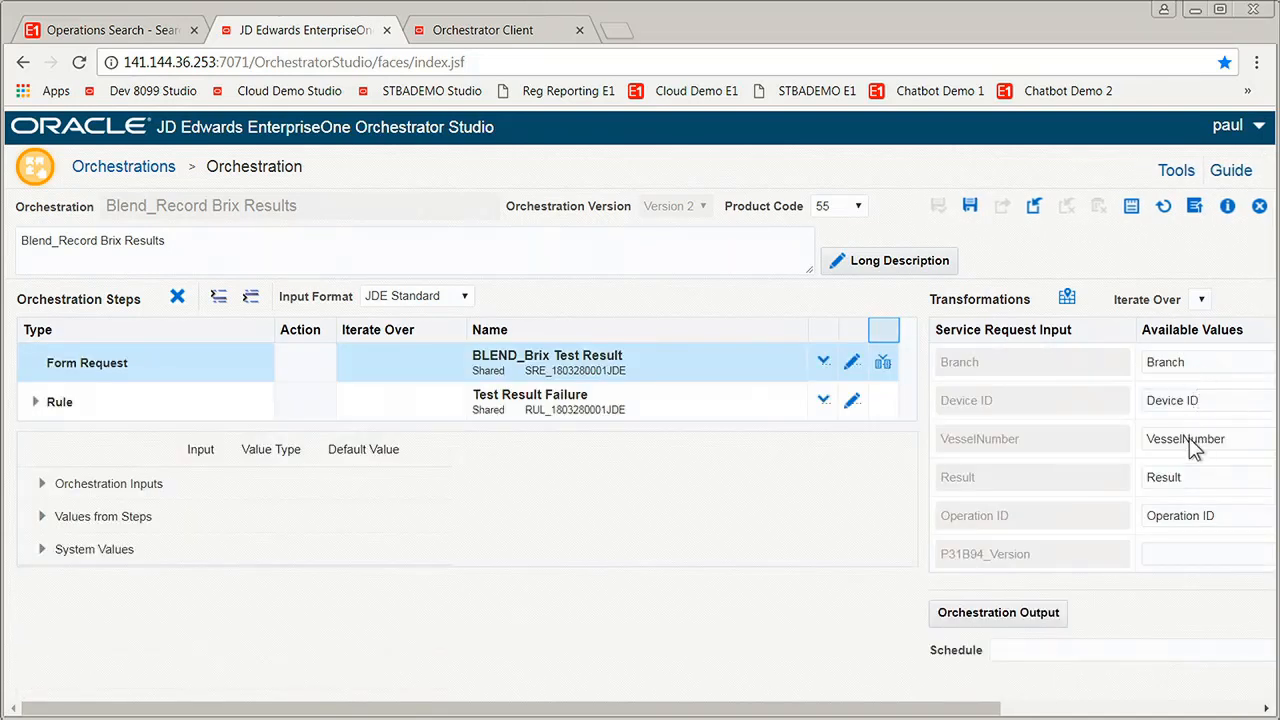
mouse_move(1203, 490)
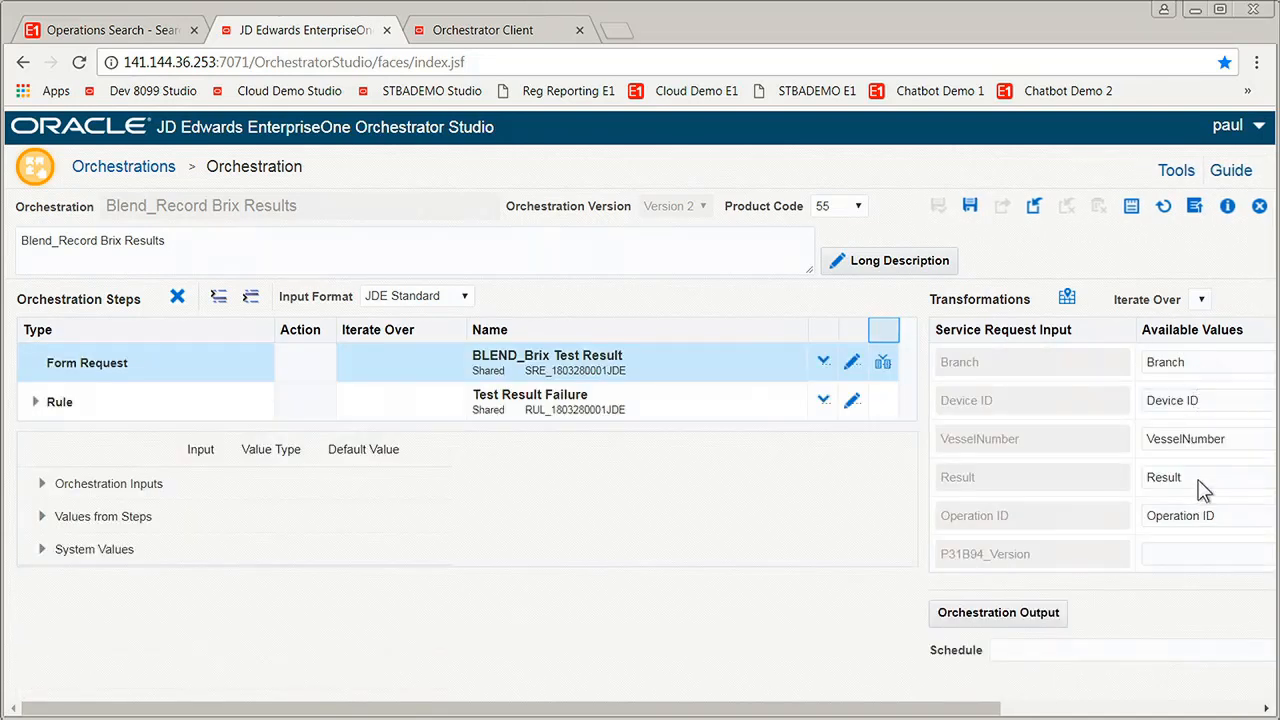
mouse_move(1210, 410)
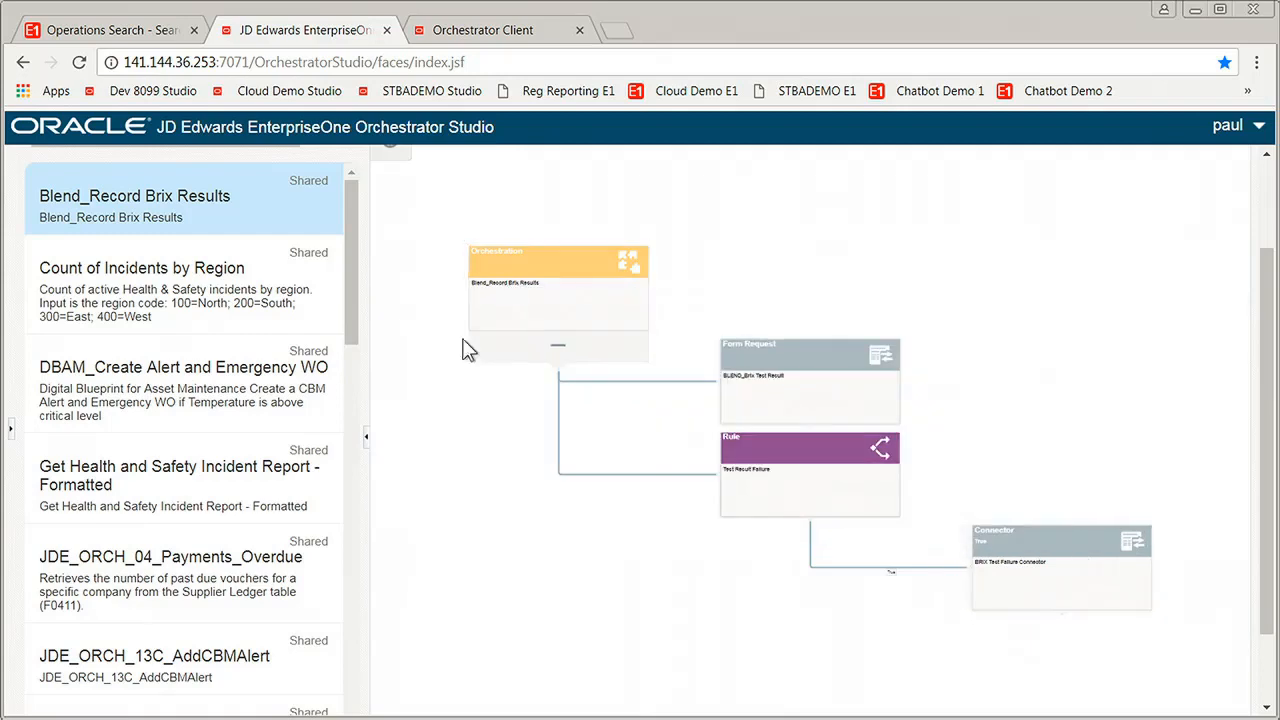
Run Blend_Record Brix Results in Orchestrator Client with Branch W10, vessel W10-123, Result 4
left_click(483, 30)
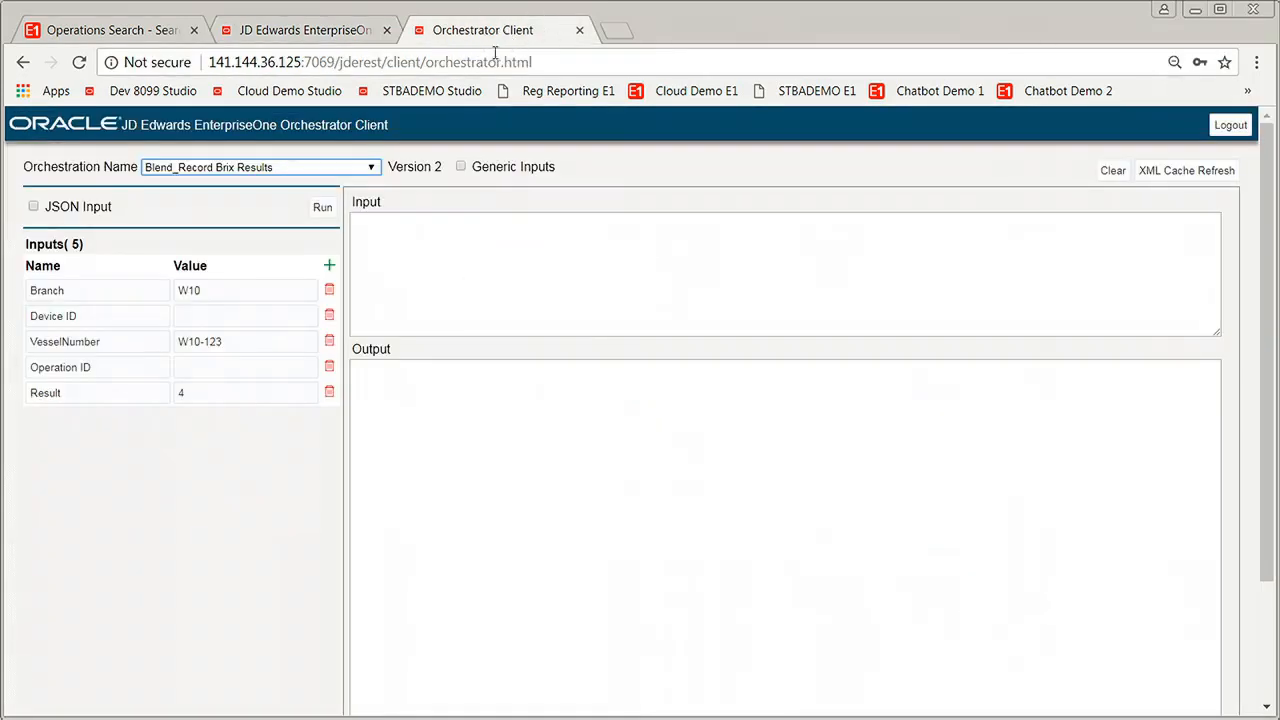
mouse_move(204, 465)
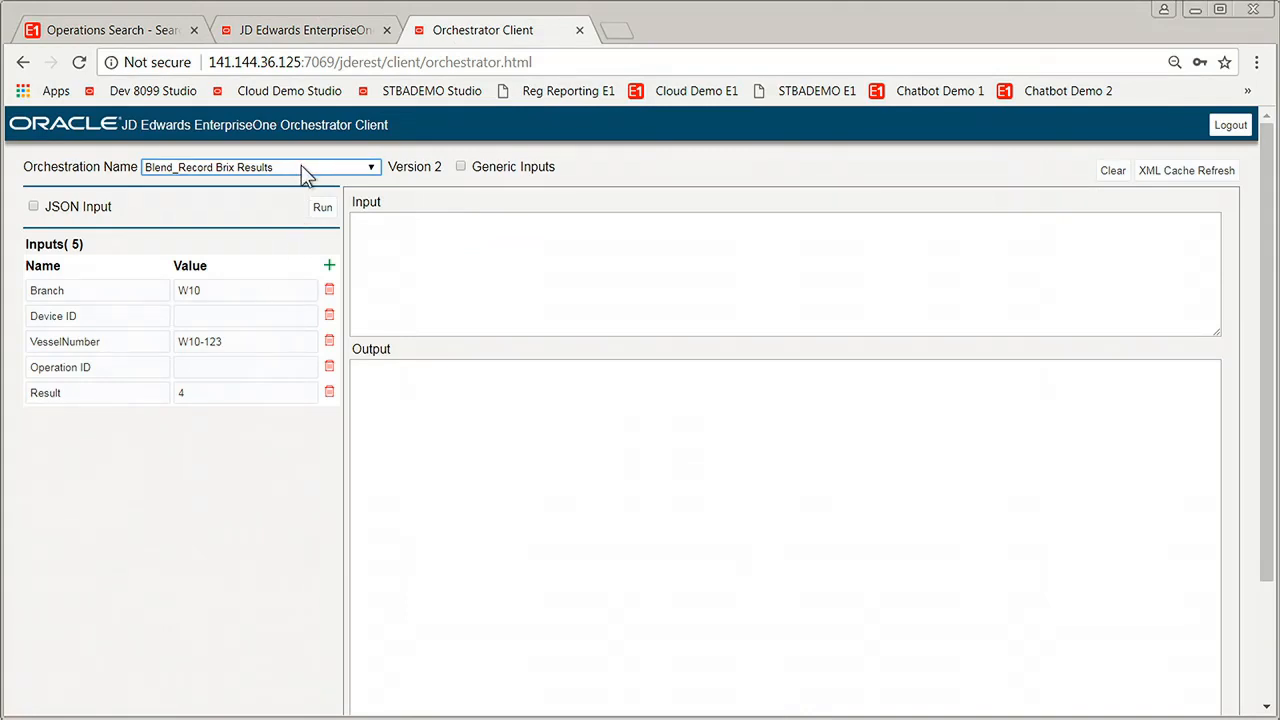
mouse_move(225, 192)
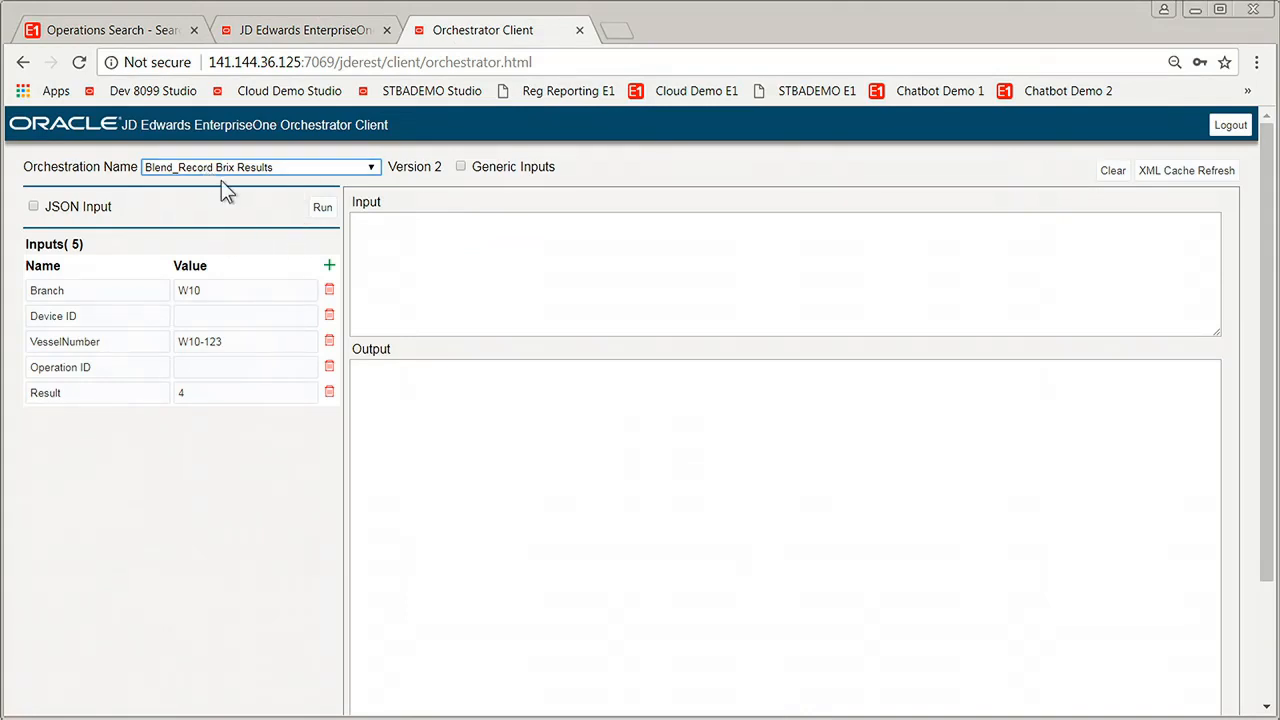
left_click(245, 290)
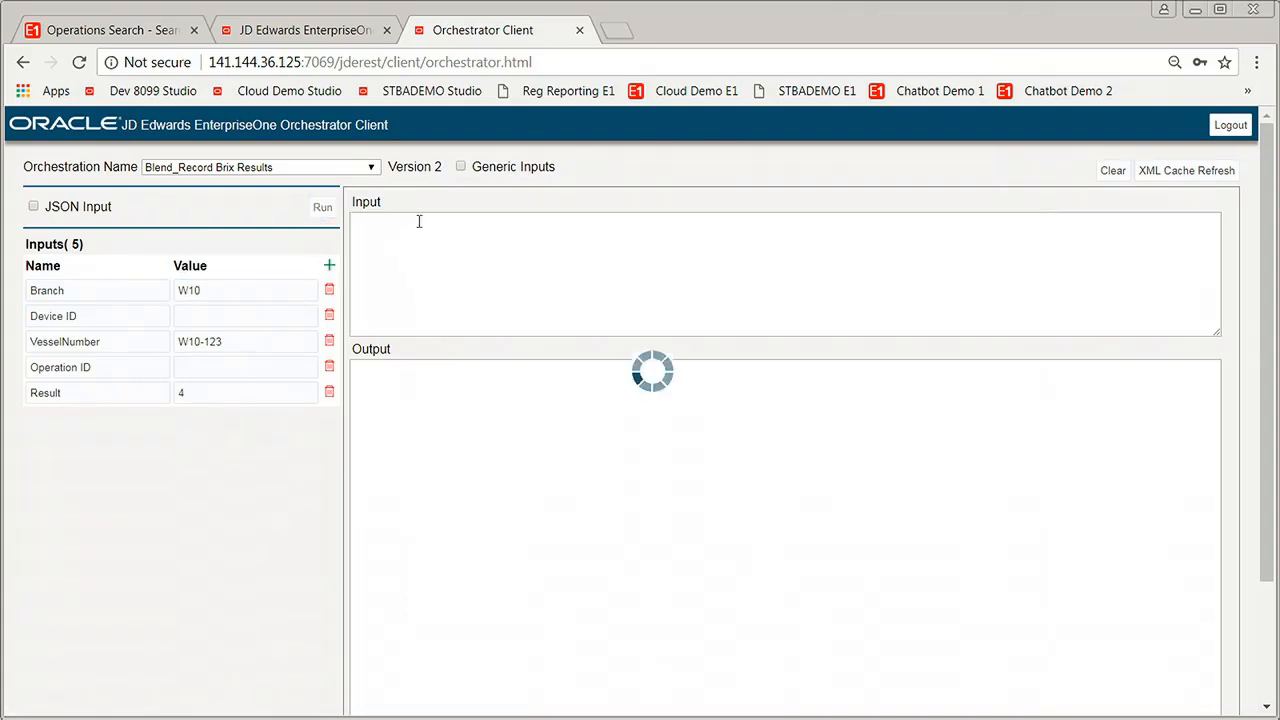
mouse_move(115, 30)
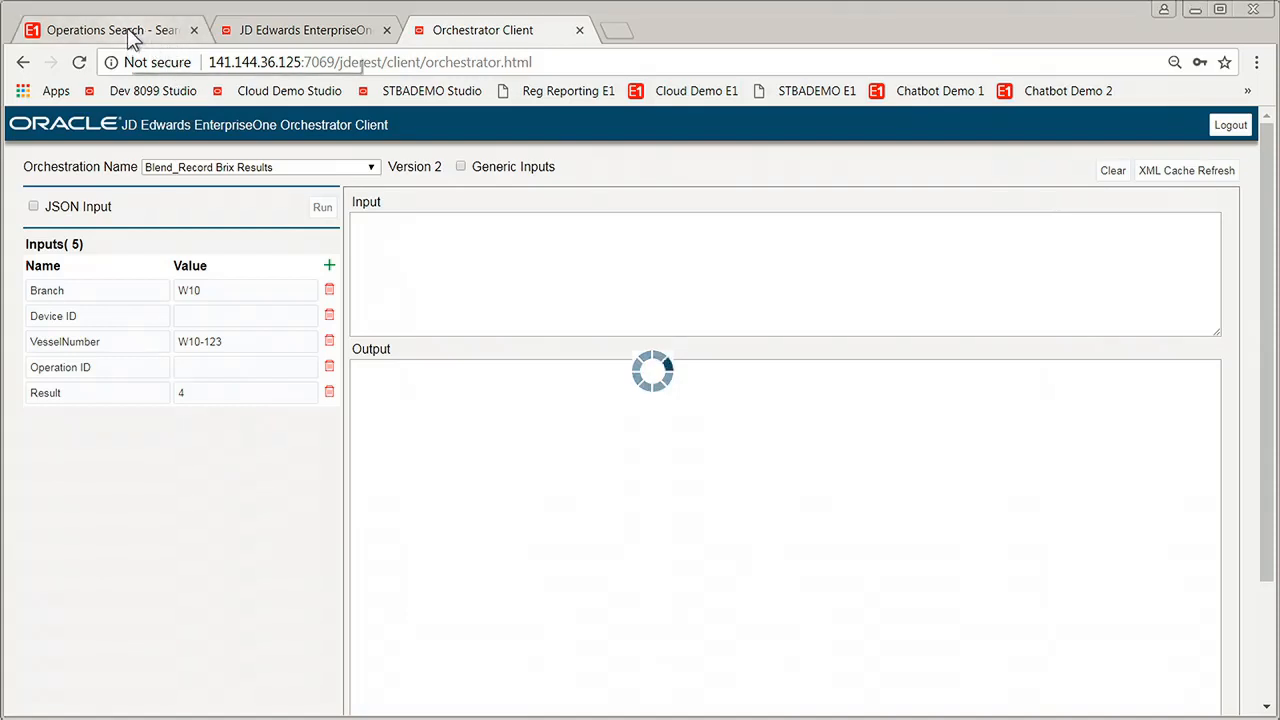
Close Operations Search in EnterpriseOne and list the BRIX Test Failure notifications
left_click(100, 30)
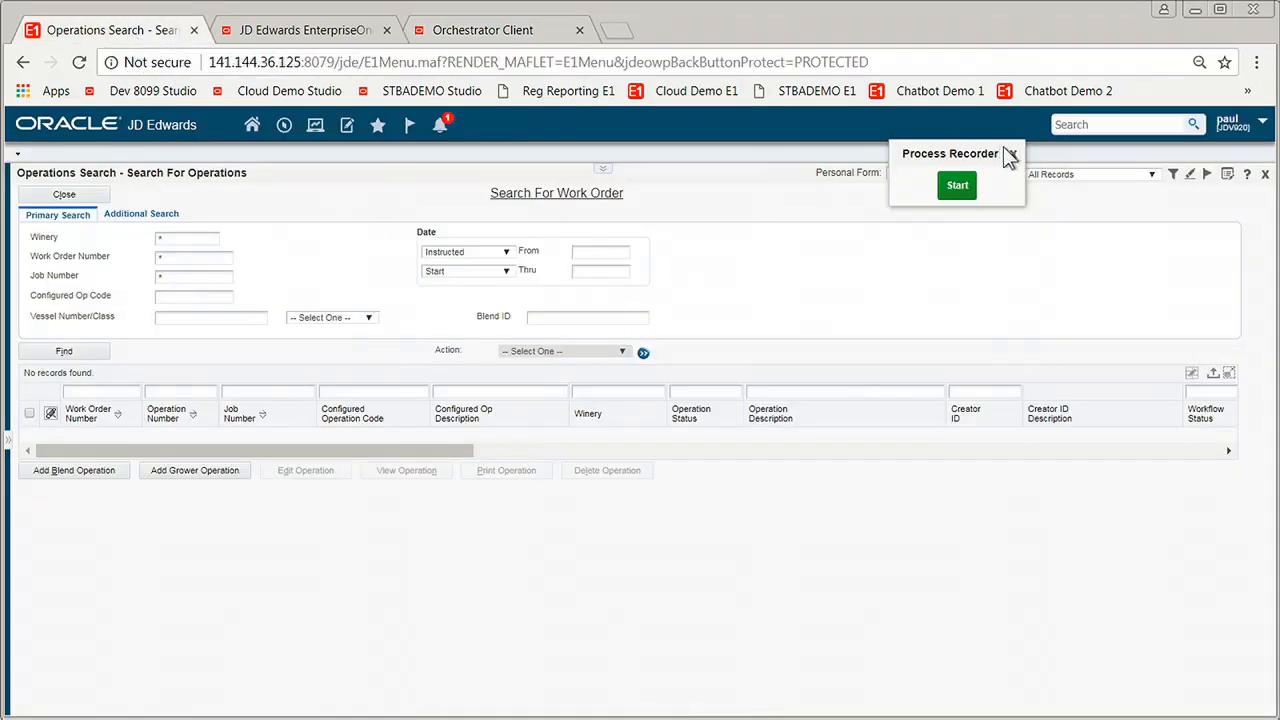
left_click(1012, 155)
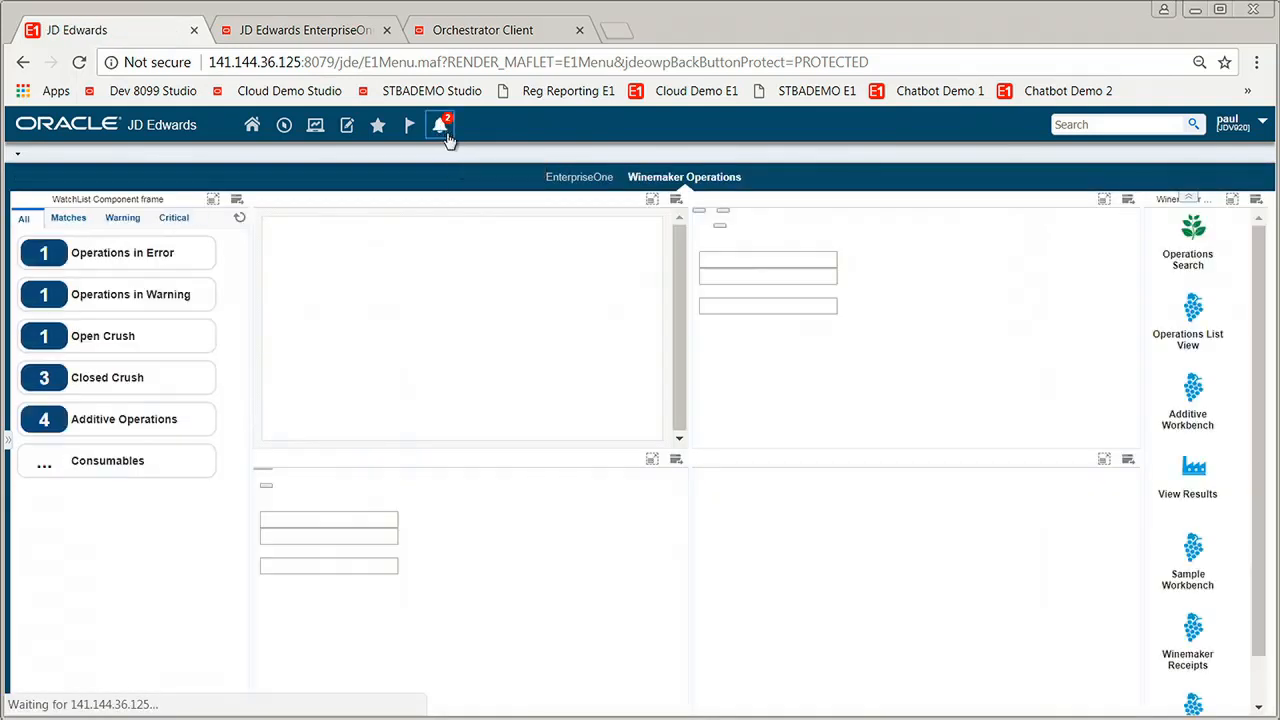
left_click(439, 124)
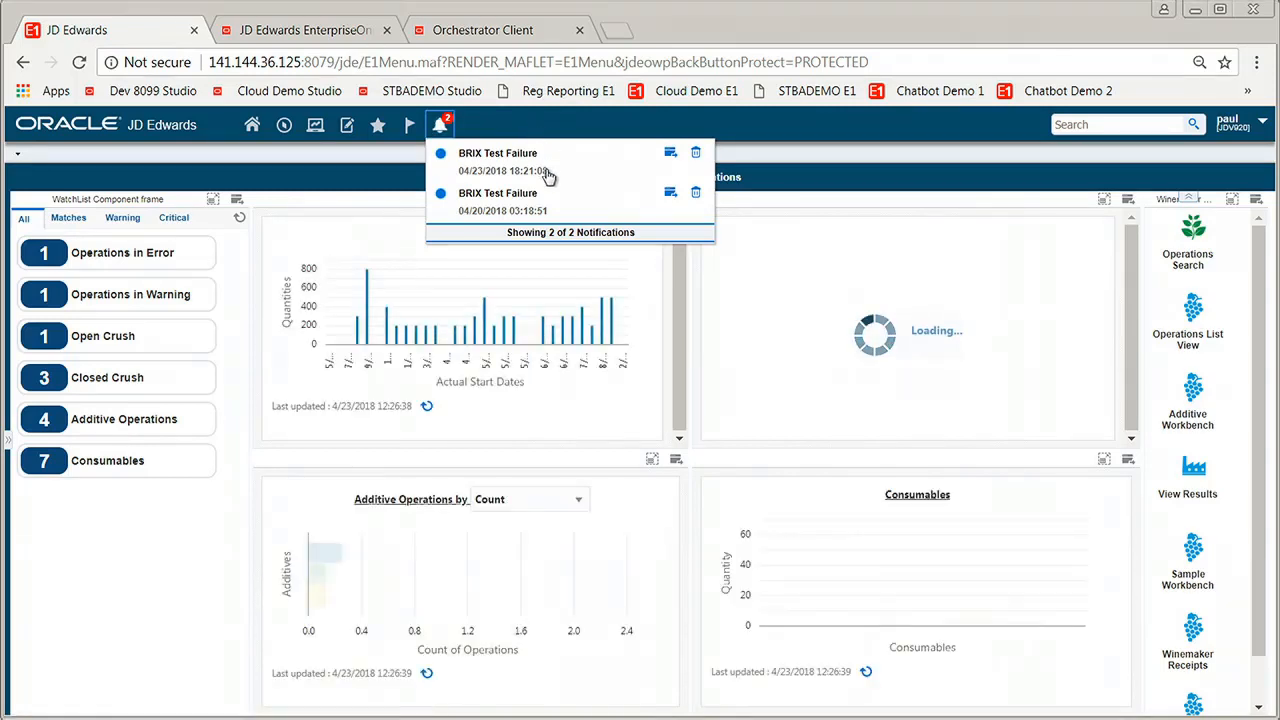
Open the 04/23/2018 BRIX Test Failure notification and view vessel W10-123's results
left_click(498, 152)
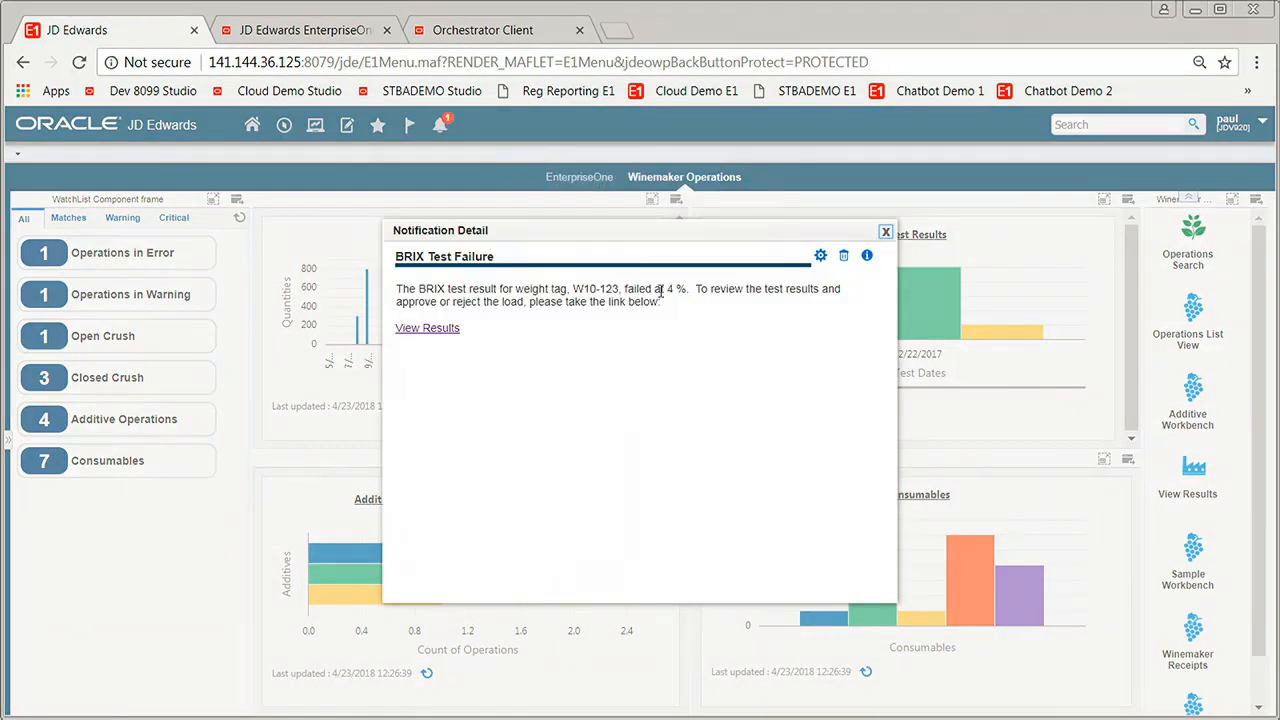
mouse_move(535, 320)
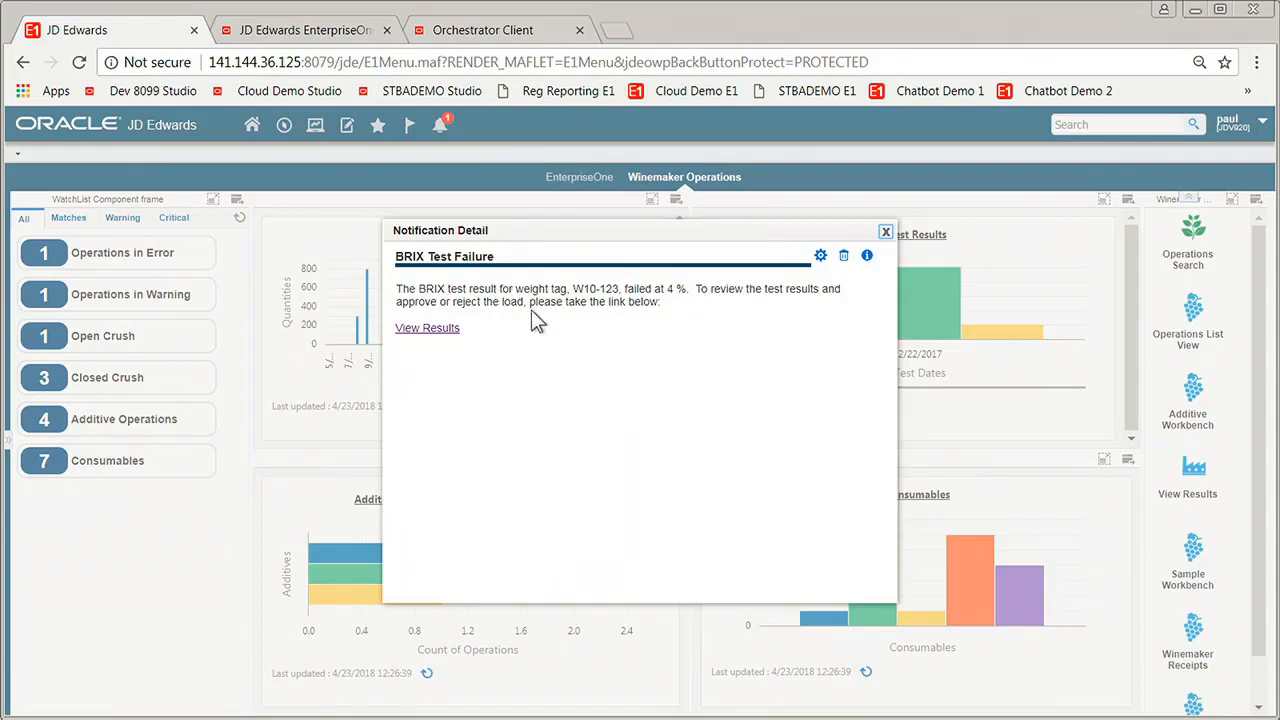
mouse_move(545, 303)
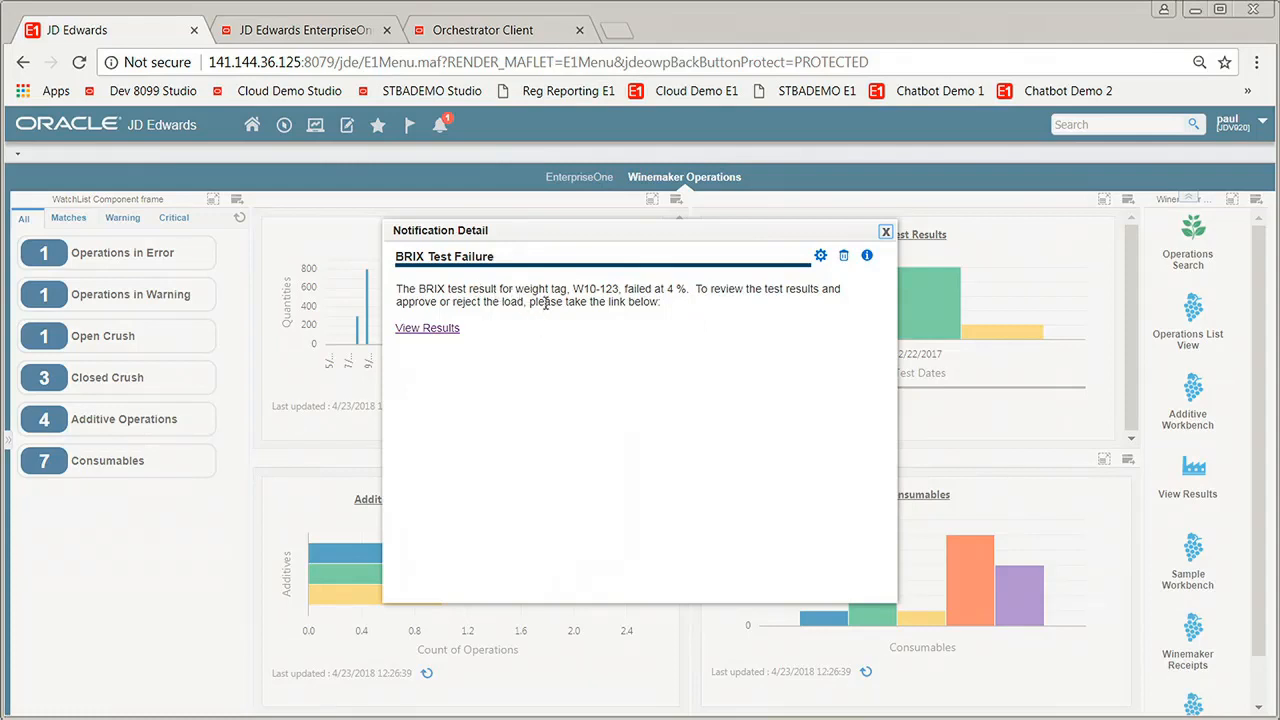
mouse_move(595, 323)
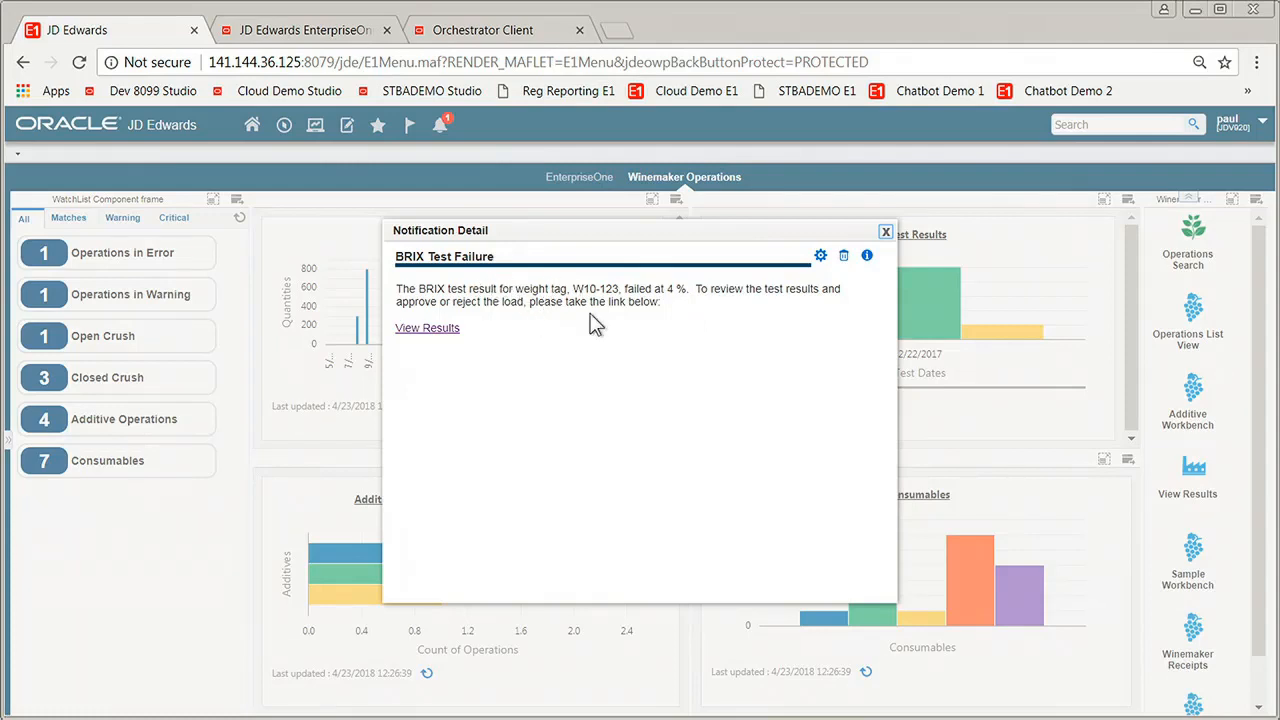
mouse_move(677, 293)
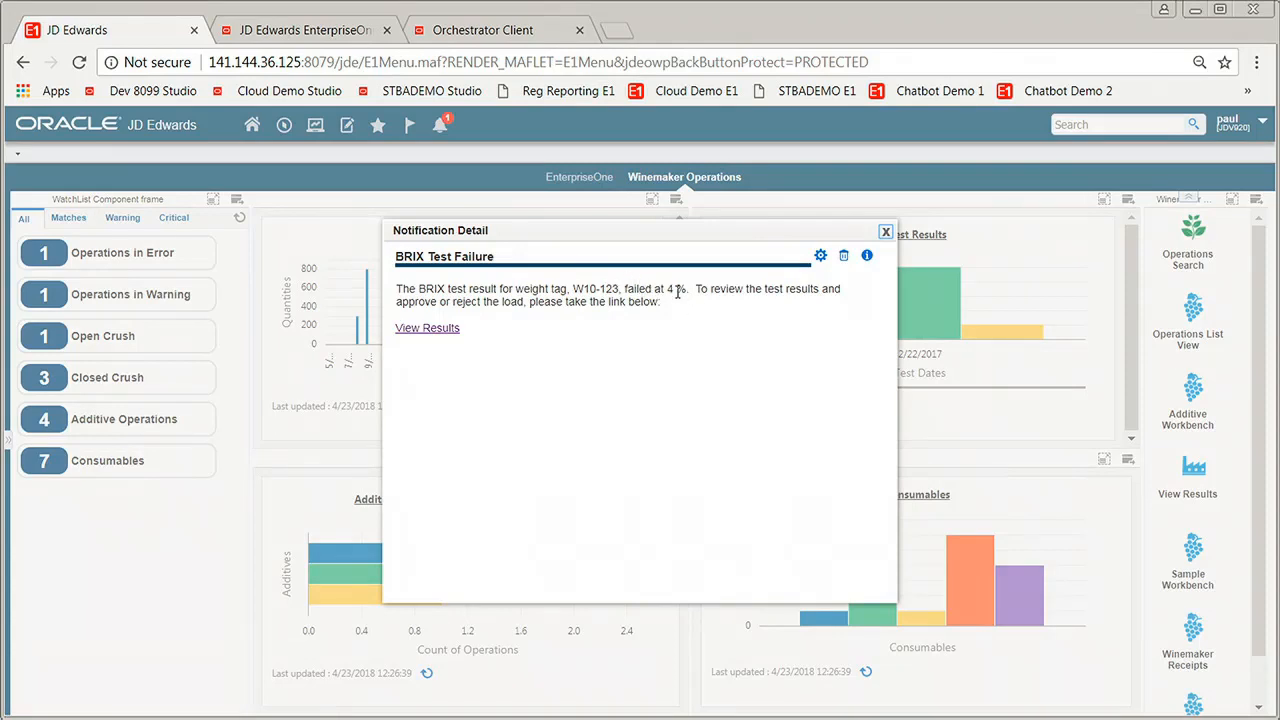
mouse_move(427, 328)
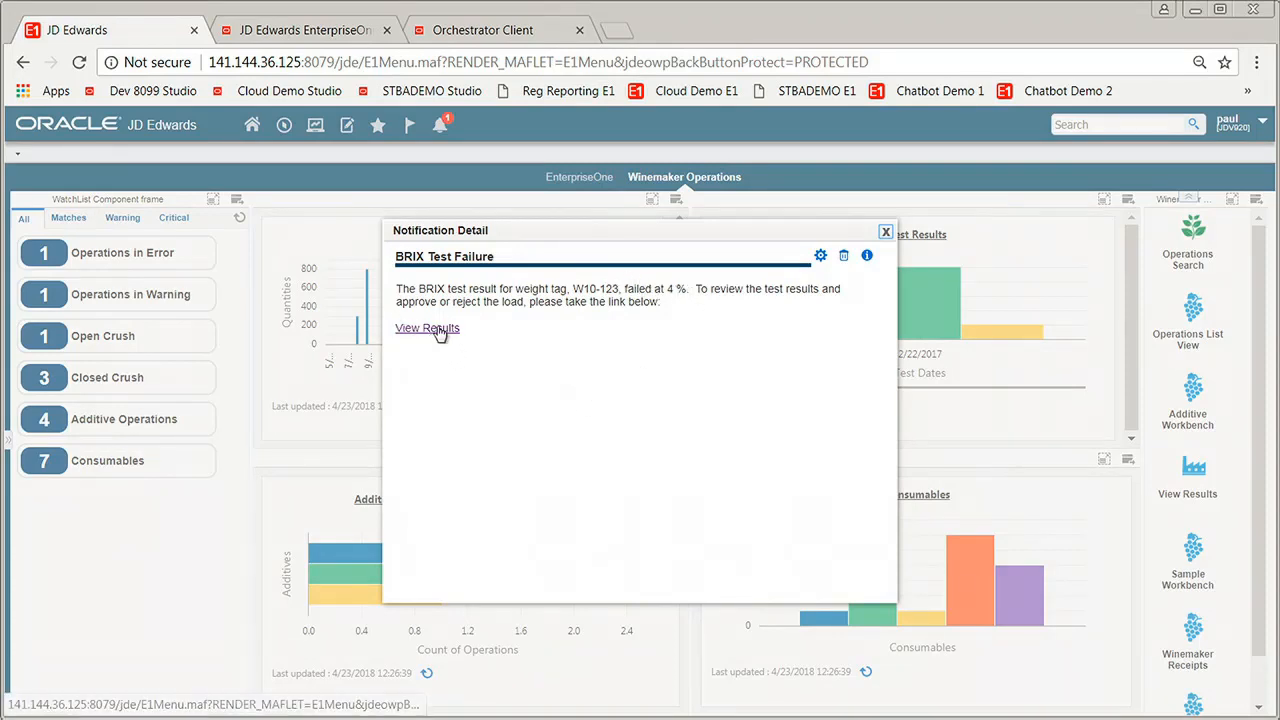
left_click(427, 328)
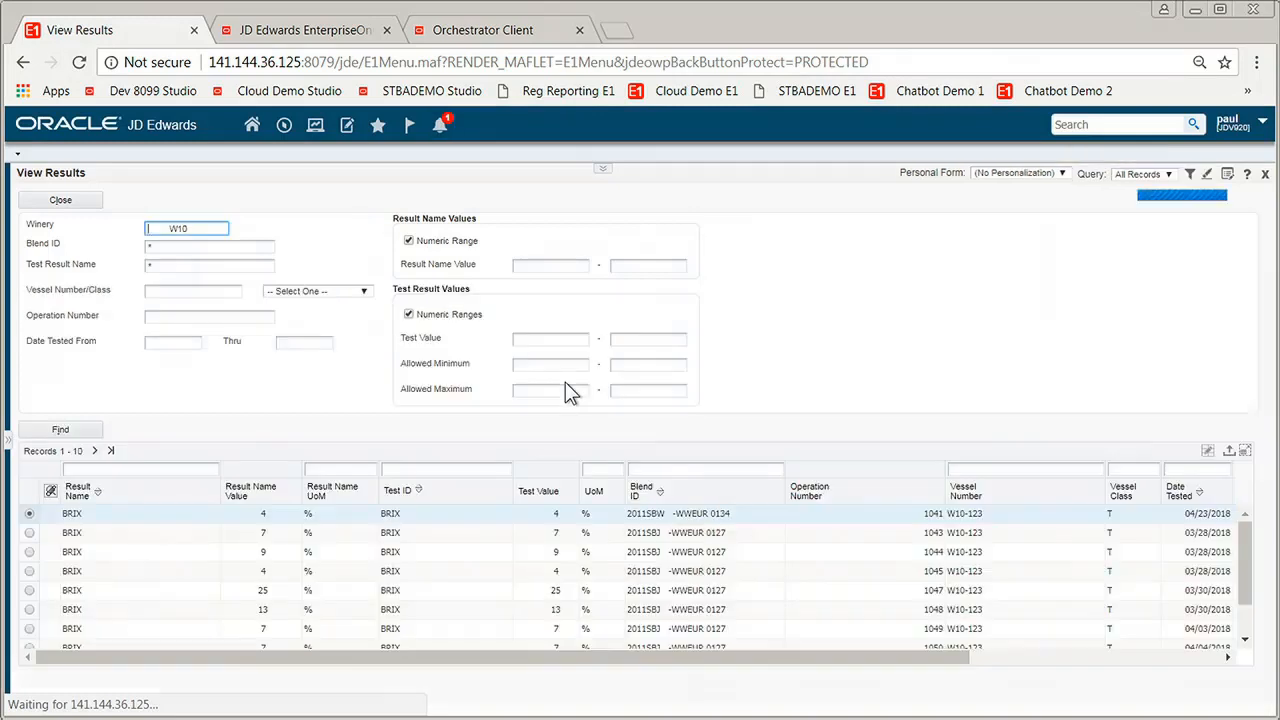